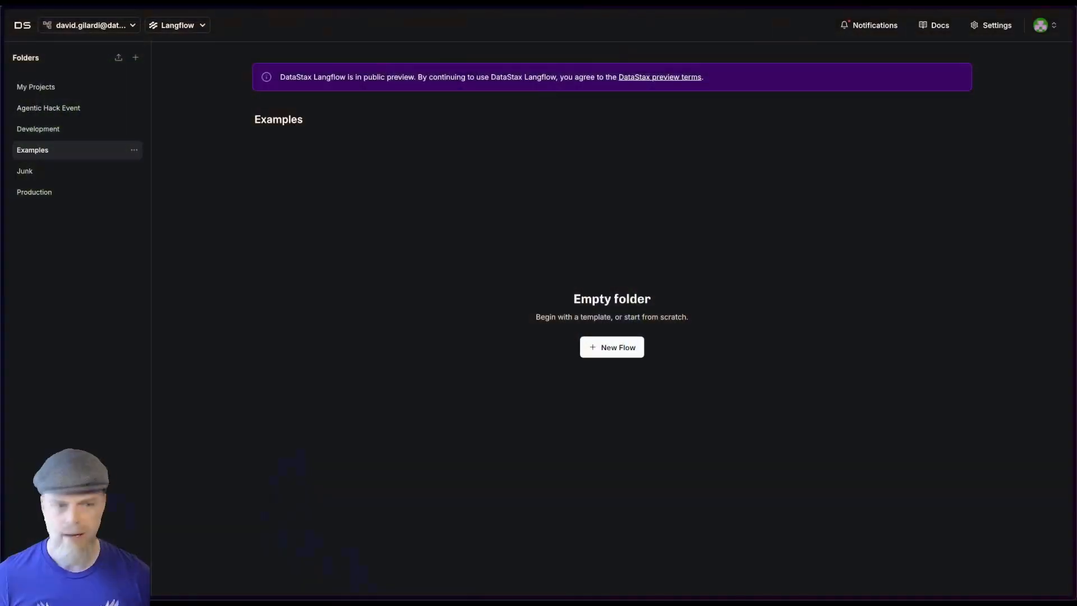
{"action": "mouse_move", "coordinate": [475, 209]}
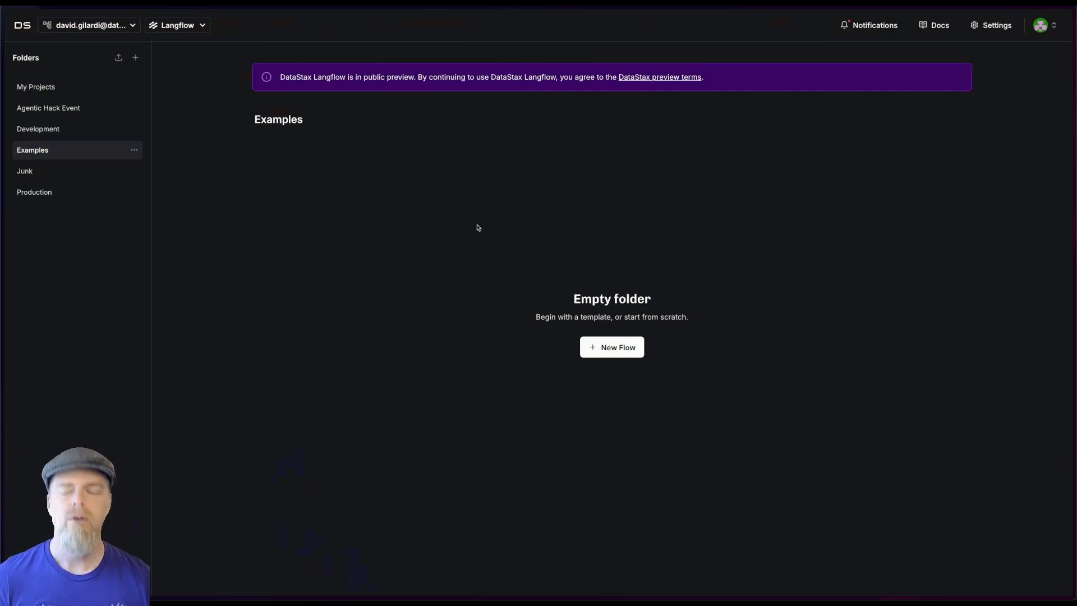
{"action": "mouse_move", "coordinate": [458, 221]}
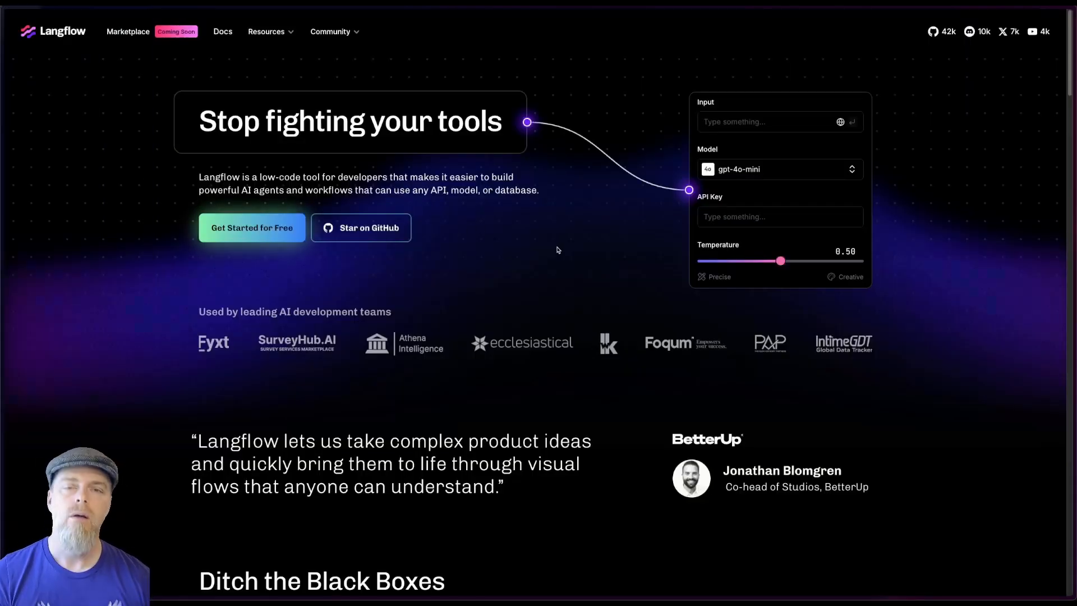
{"action": "mouse_move", "coordinate": [463, 251]}
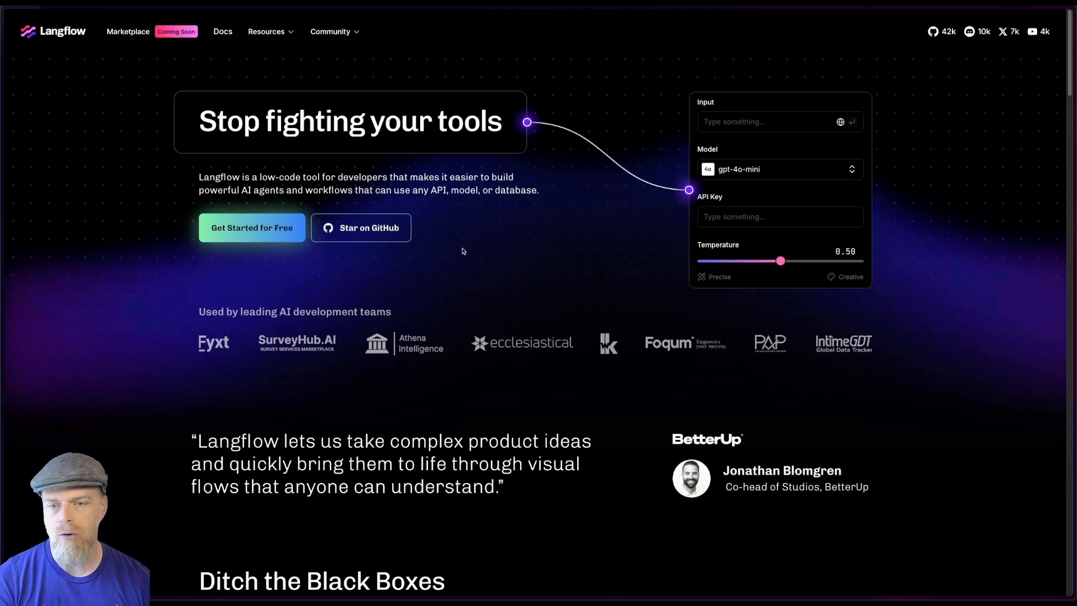
{"action": "mouse_move", "coordinate": [457, 249]}
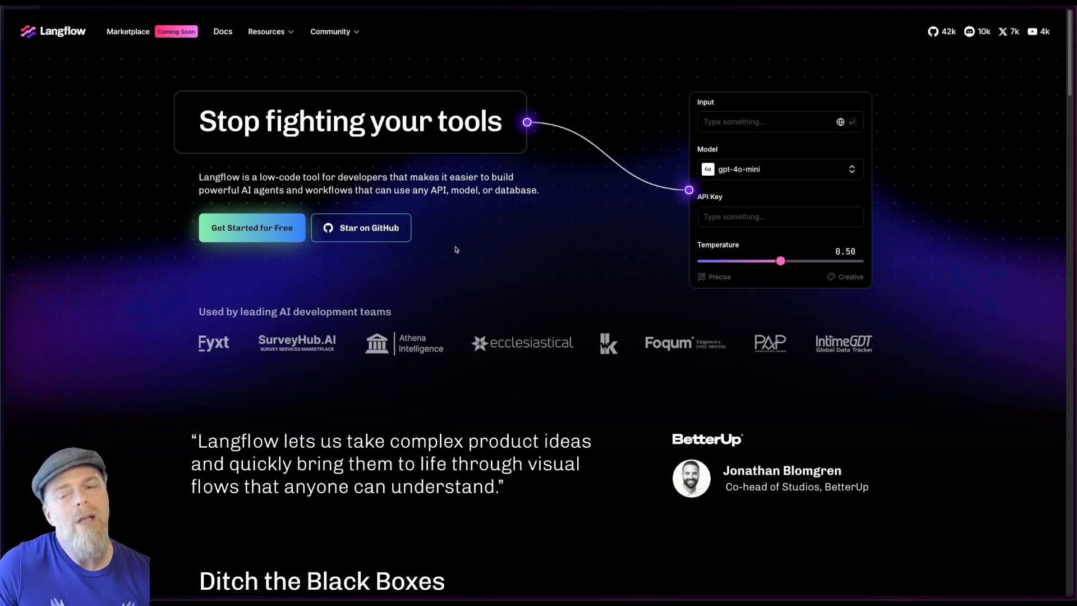
{"action": "mouse_move", "coordinate": [269, 265]}
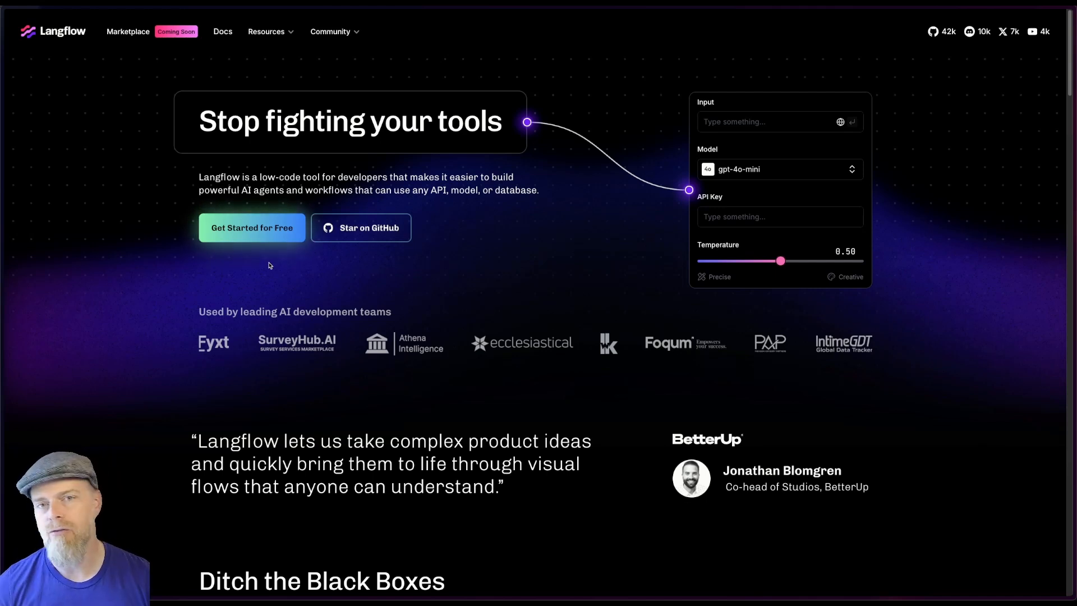
Step: Start a new flow from the Blank Flow template, giving an empty canvas
{"action": "left_click", "coordinate": [252, 227]}
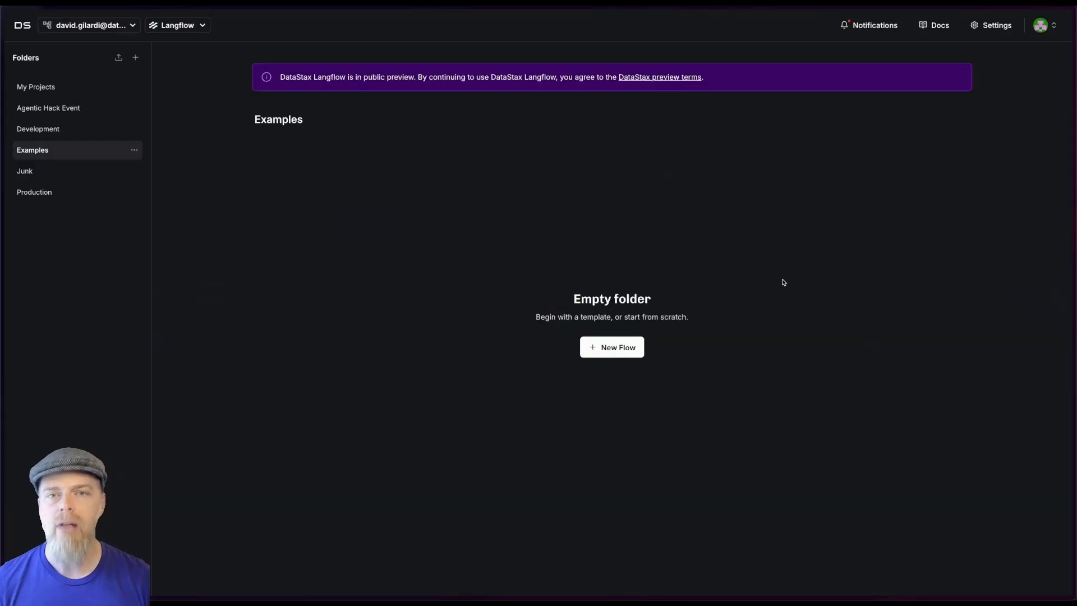
{"action": "mouse_move", "coordinate": [559, 395]}
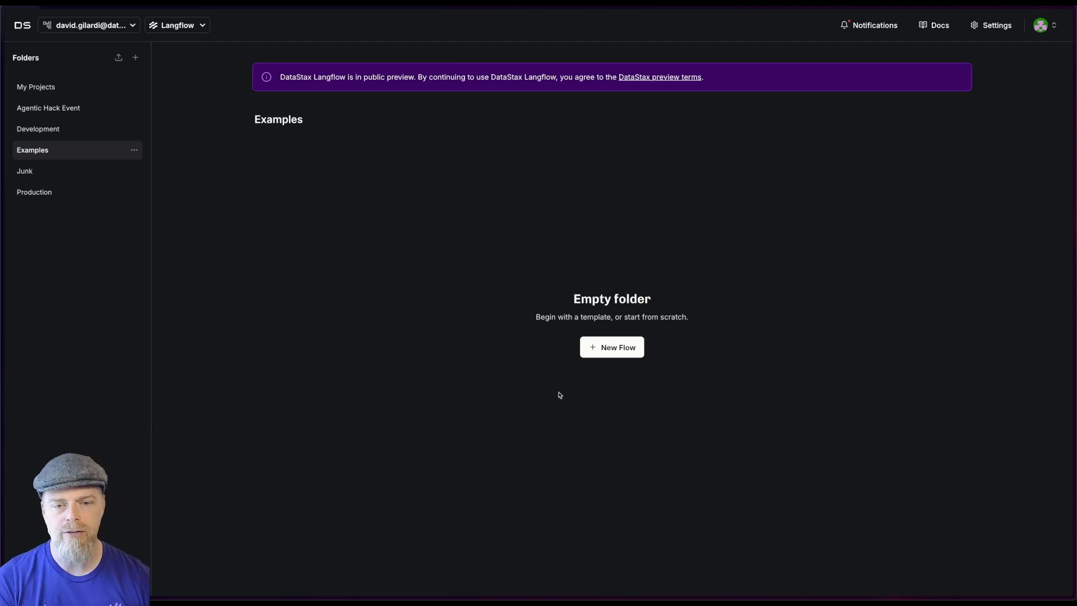
{"action": "left_click", "coordinate": [611, 347]}
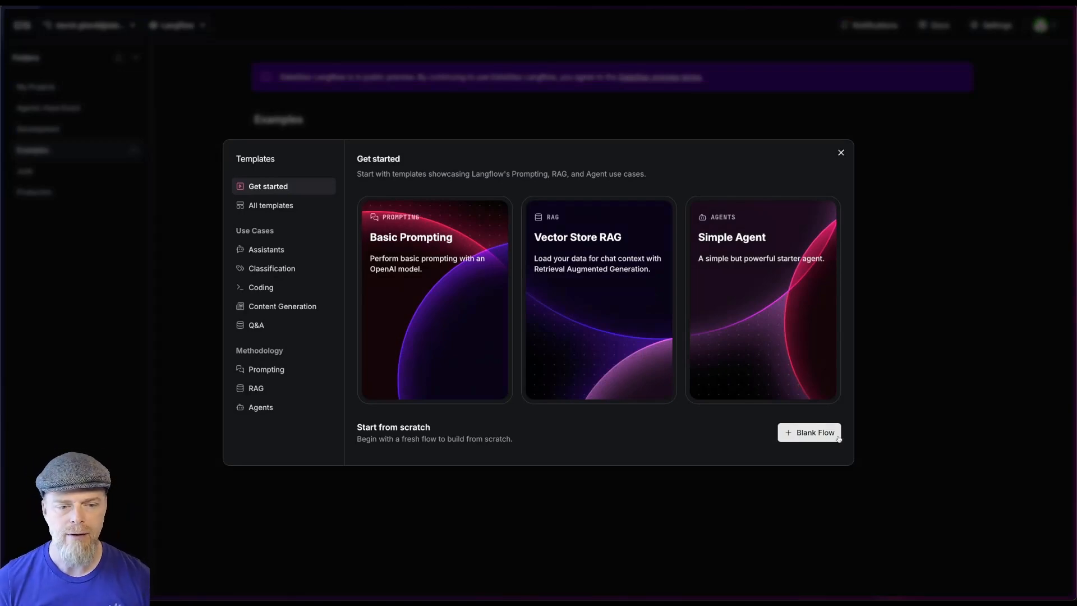
{"action": "left_click", "coordinate": [809, 433]}
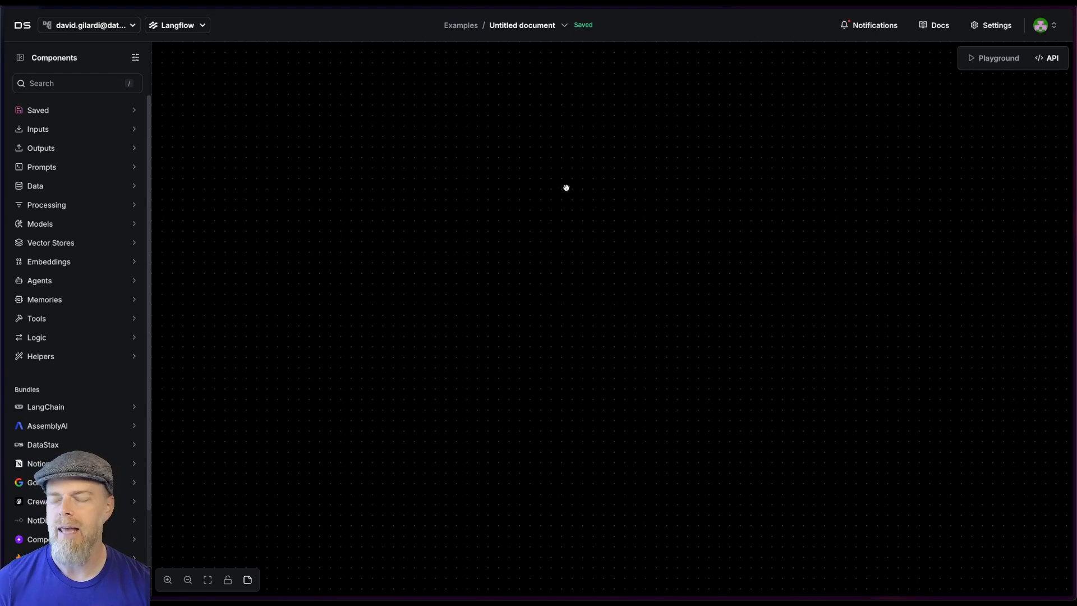
{"action": "mouse_move", "coordinate": [532, 144]}
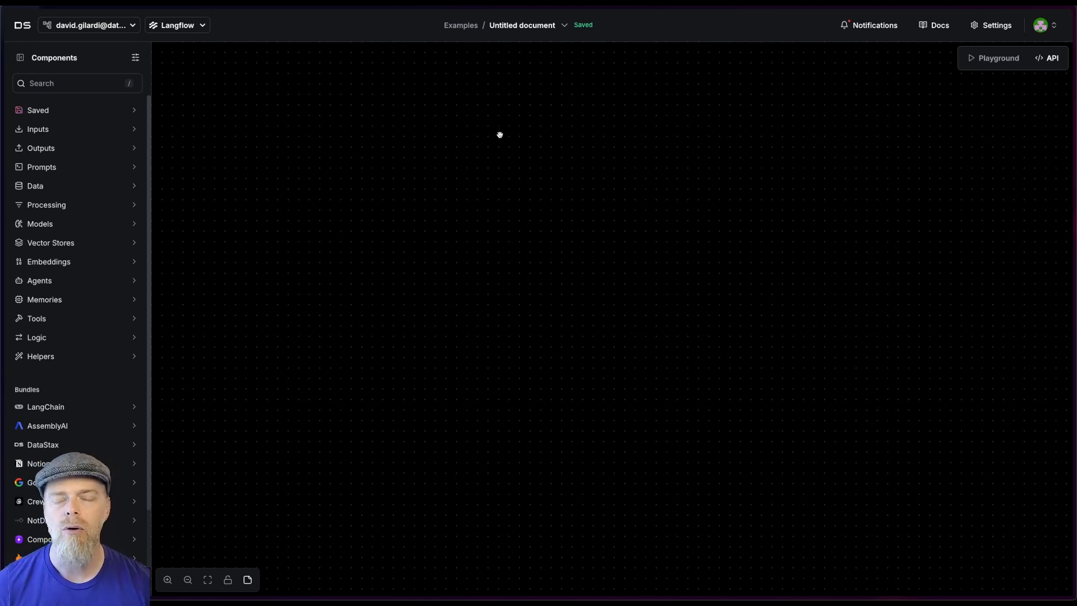
Step: Add Chat Input, Agent and Tavily AI Search components to the canvas
{"action": "left_click", "coordinate": [37, 129]}
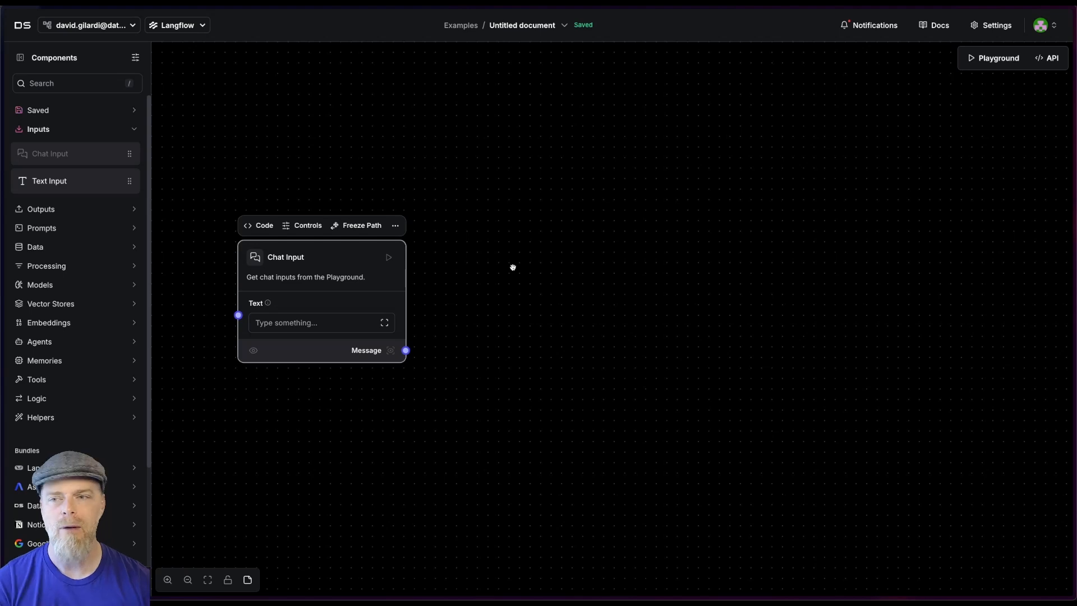
{"action": "type", "text": "agent"}
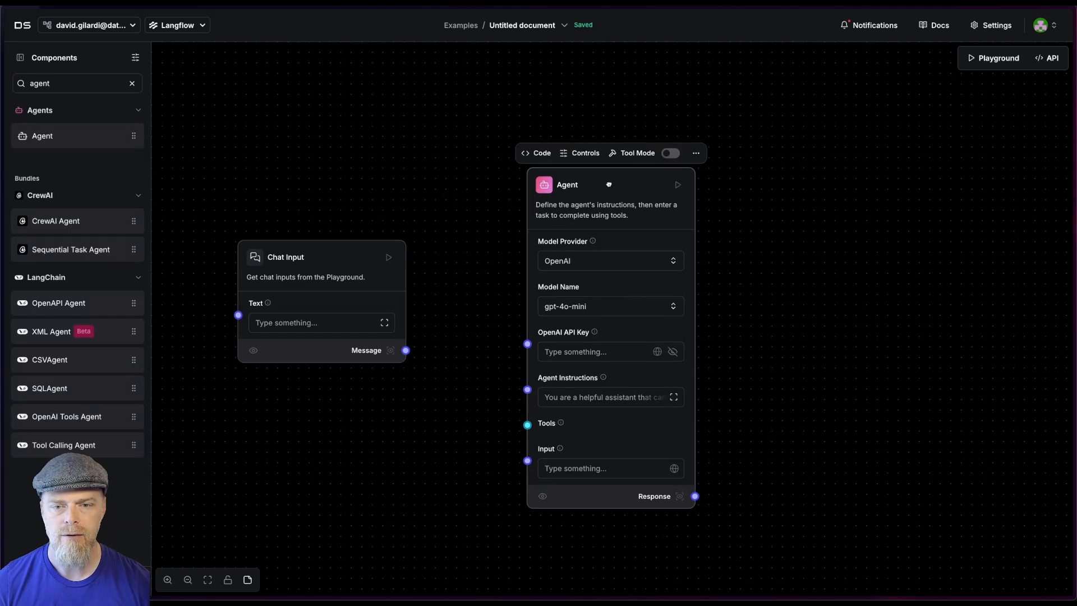
{"action": "left_click", "coordinate": [132, 83]}
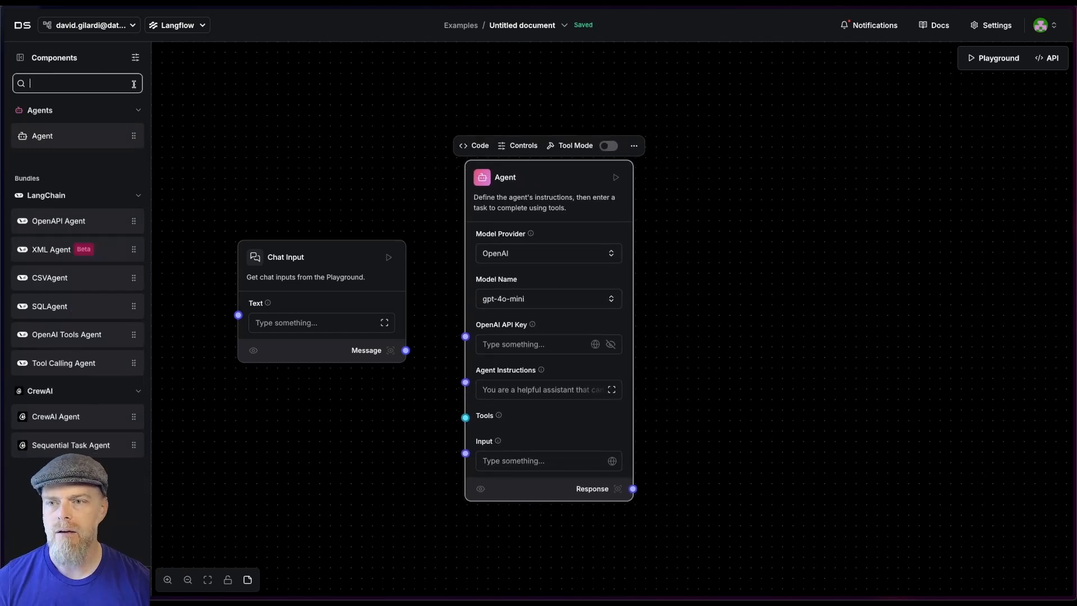
{"action": "type", "text": "tavi"}
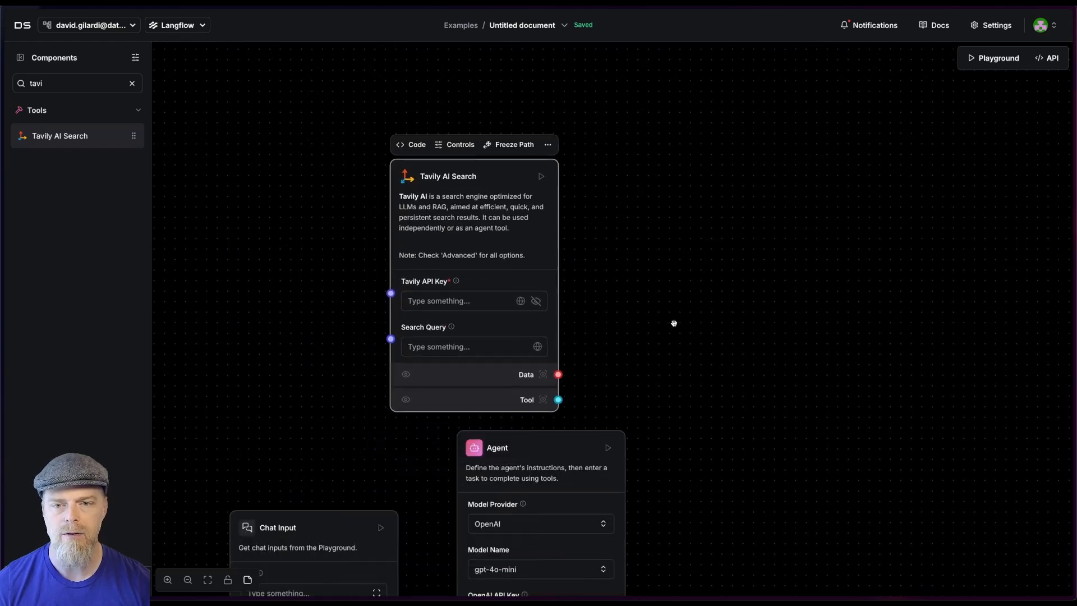
Step: Set Chat Input's text to Nvidia and wire its message into the Agent's input
{"action": "left_click", "coordinate": [330, 387]}
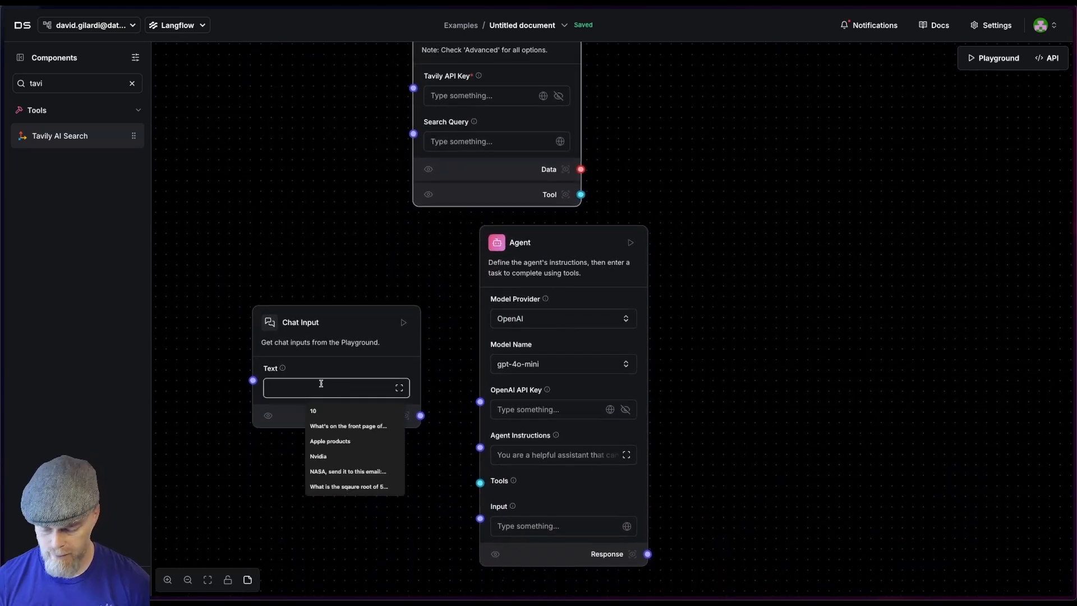
{"action": "left_click", "coordinate": [317, 456]}
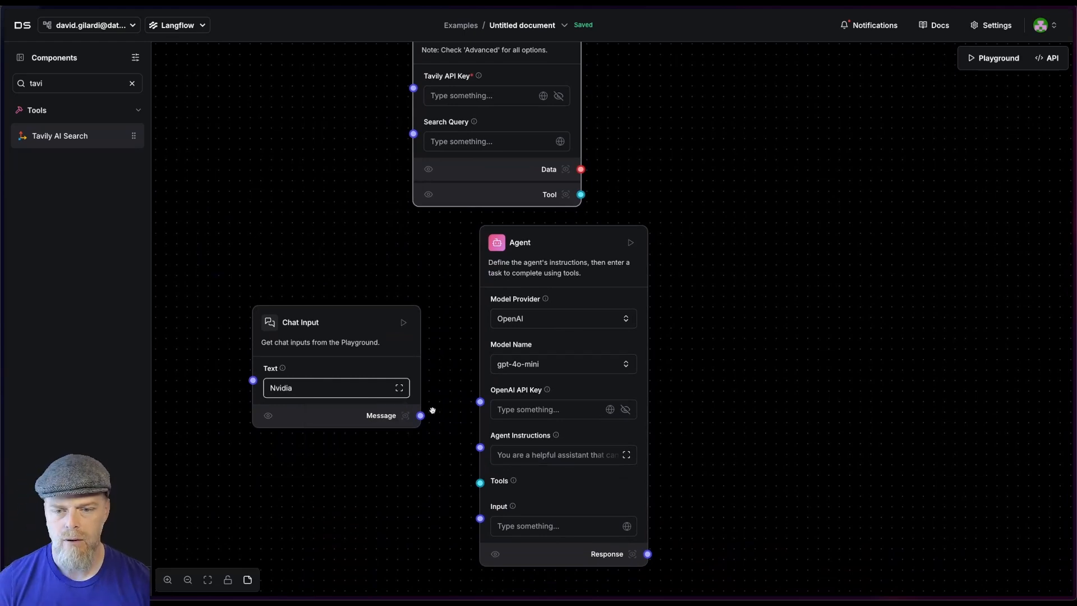
{"action": "left_click_drag", "start_coordinate": [419, 415], "coordinate": [479, 518]}
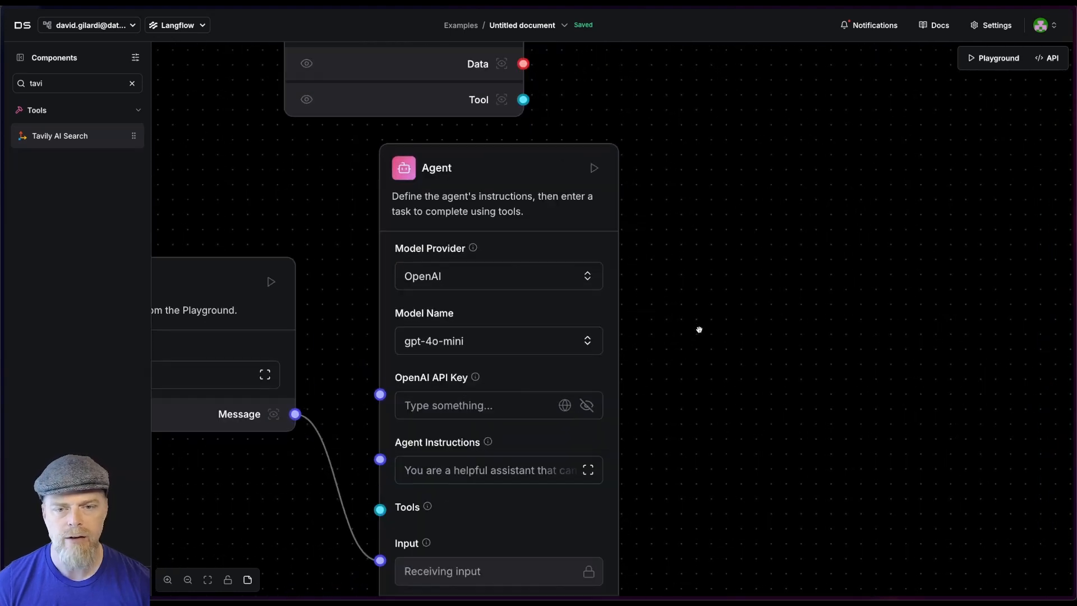
{"action": "mouse_move", "coordinate": [512, 388]}
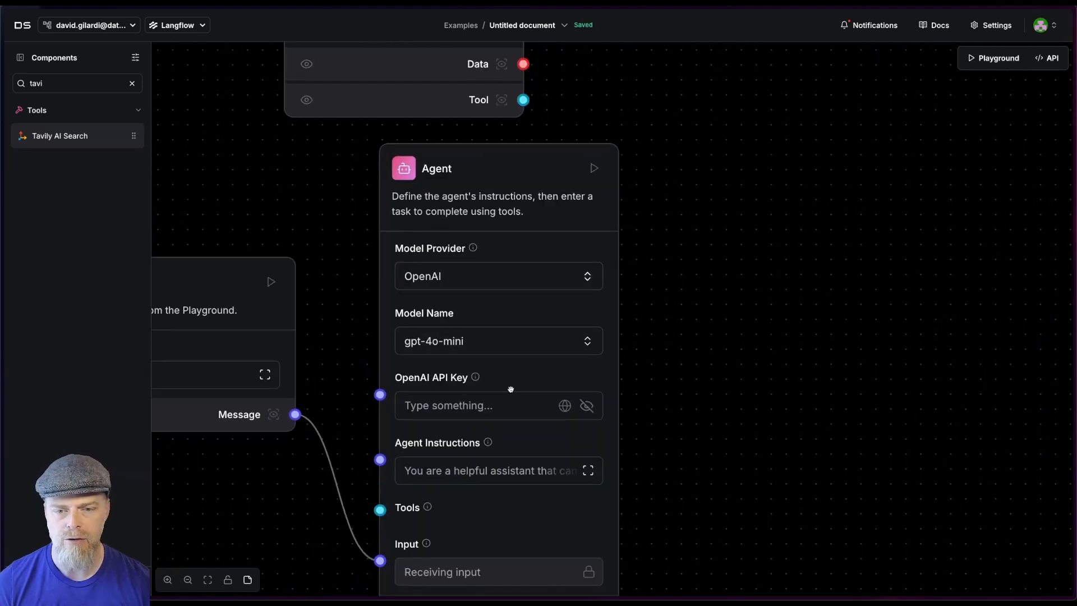
Step: Use the stored openai__API_KEY for the Agent and connect Tavily AI Search as the Agent's tool
{"action": "left_click", "coordinate": [564, 406]}
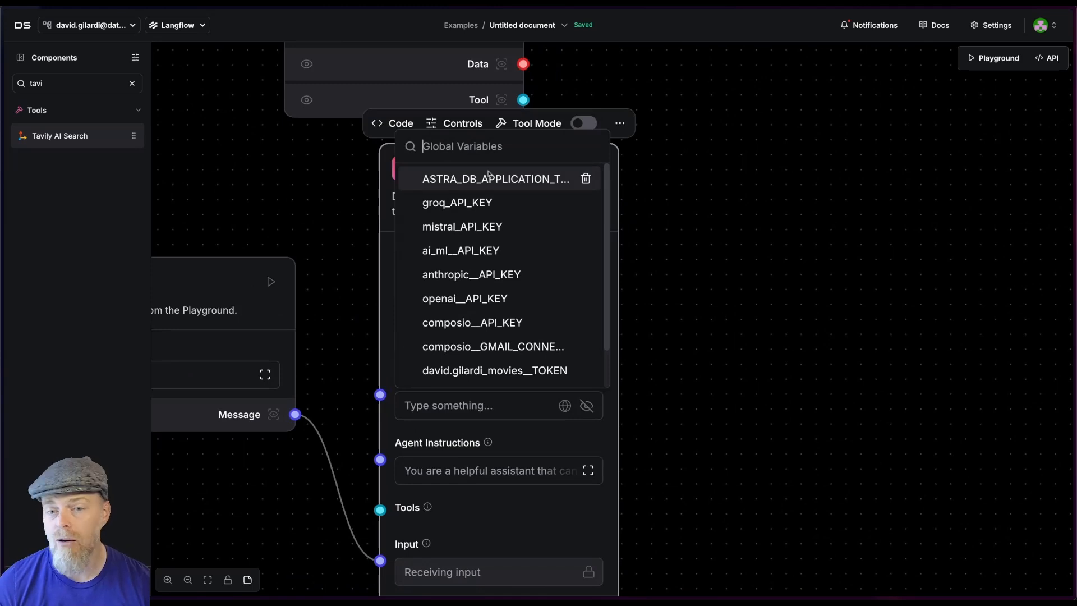
{"action": "left_click", "coordinate": [464, 299]}
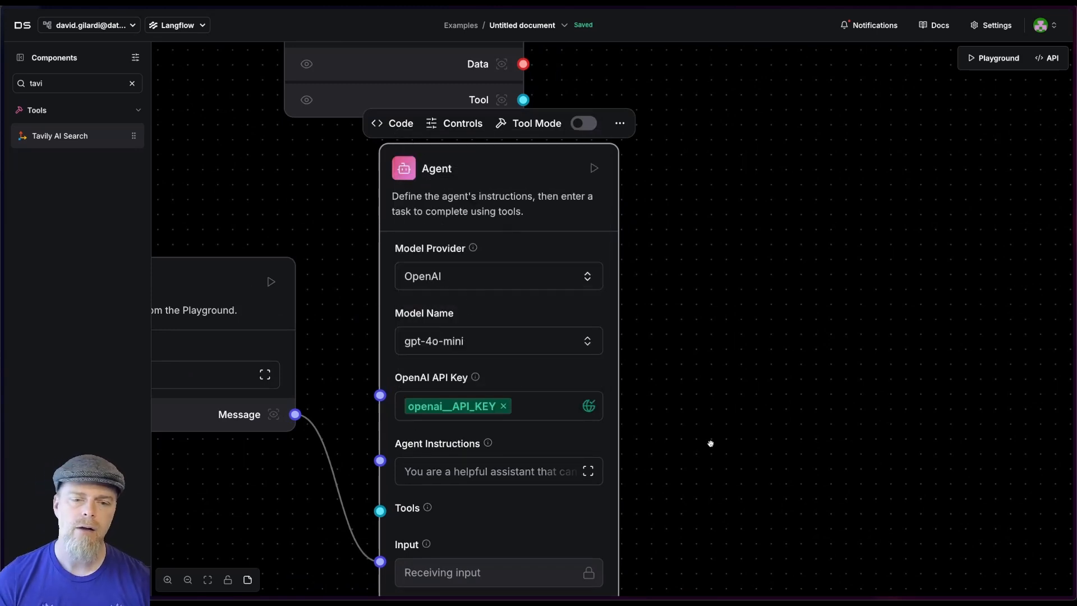
{"action": "mouse_move", "coordinate": [718, 437]}
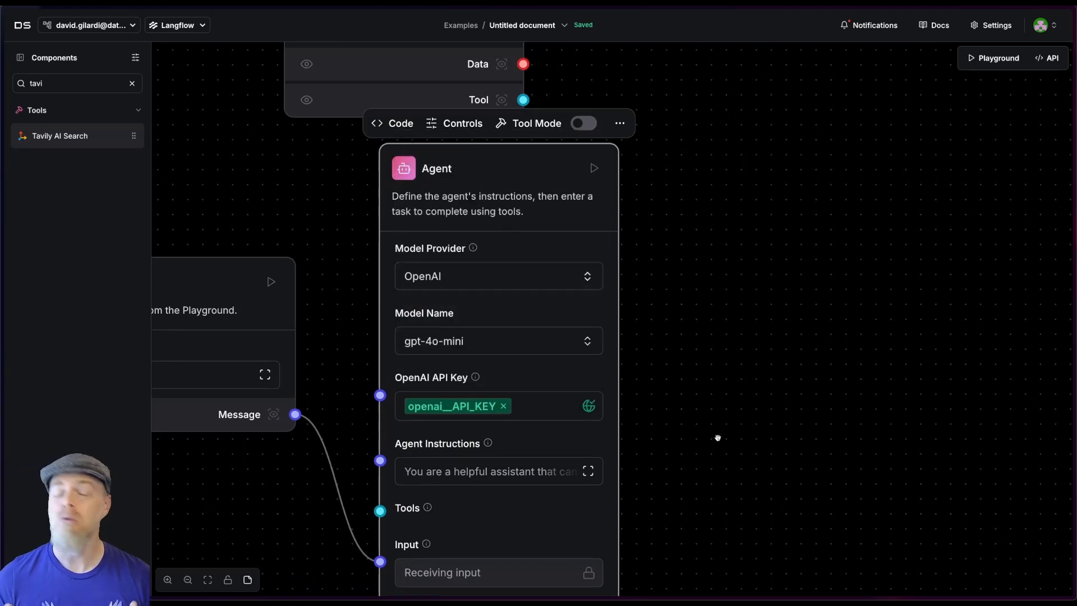
{"action": "mouse_move", "coordinate": [716, 394]}
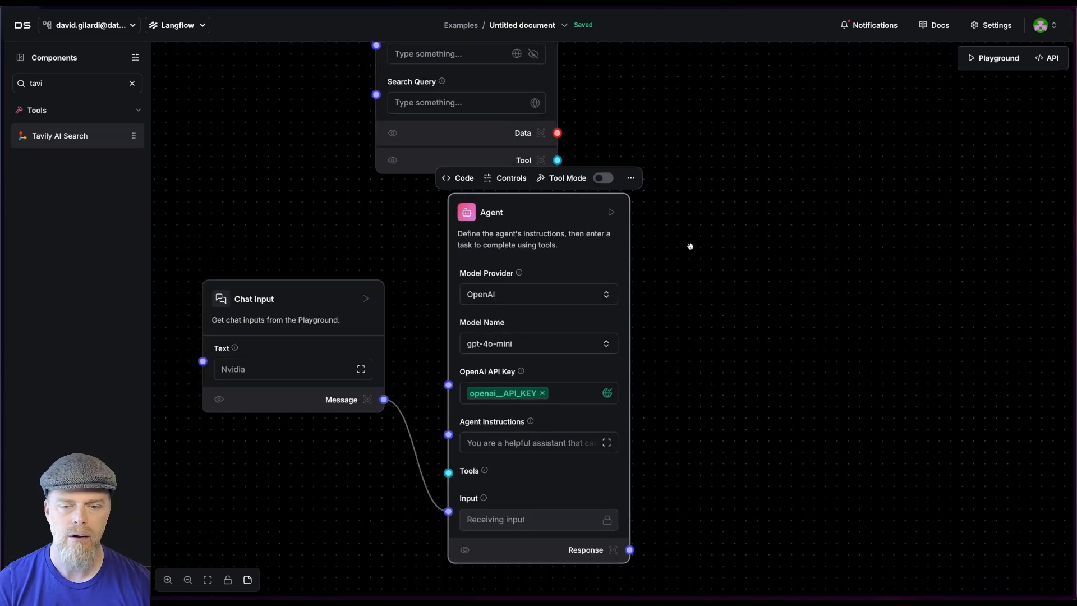
{"action": "left_click_drag", "start_coordinate": [690, 246], "coordinate": [719, 235]}
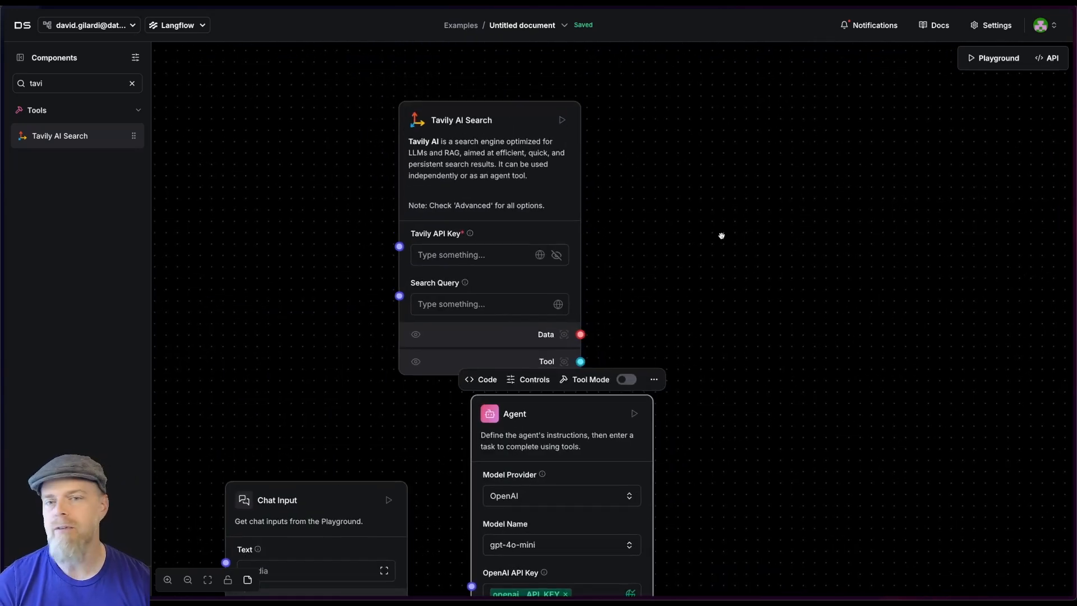
{"action": "mouse_move", "coordinate": [768, 240]}
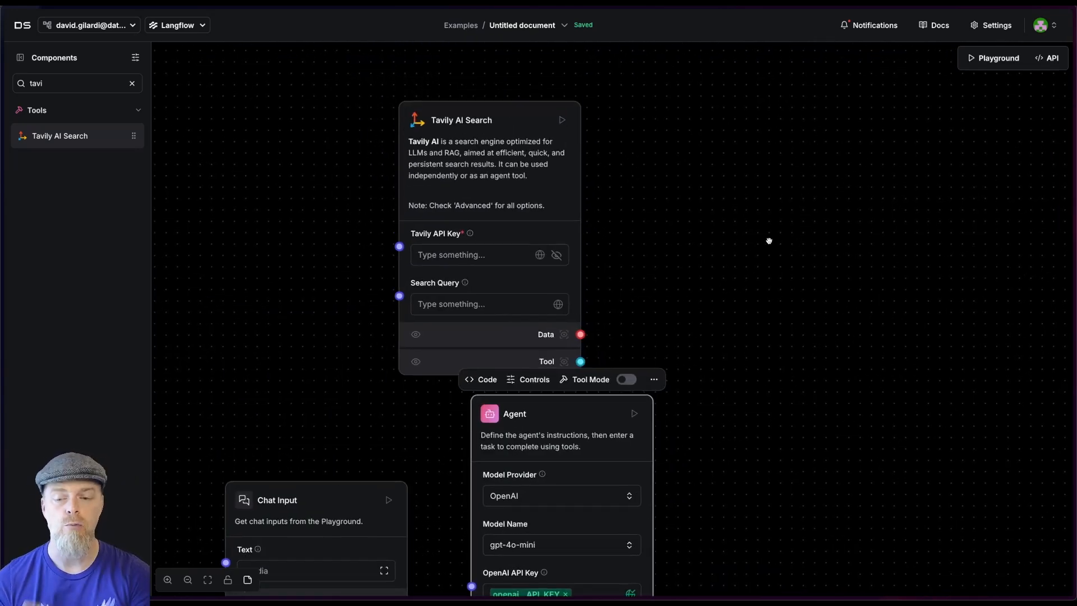
{"action": "mouse_move", "coordinate": [539, 254]}
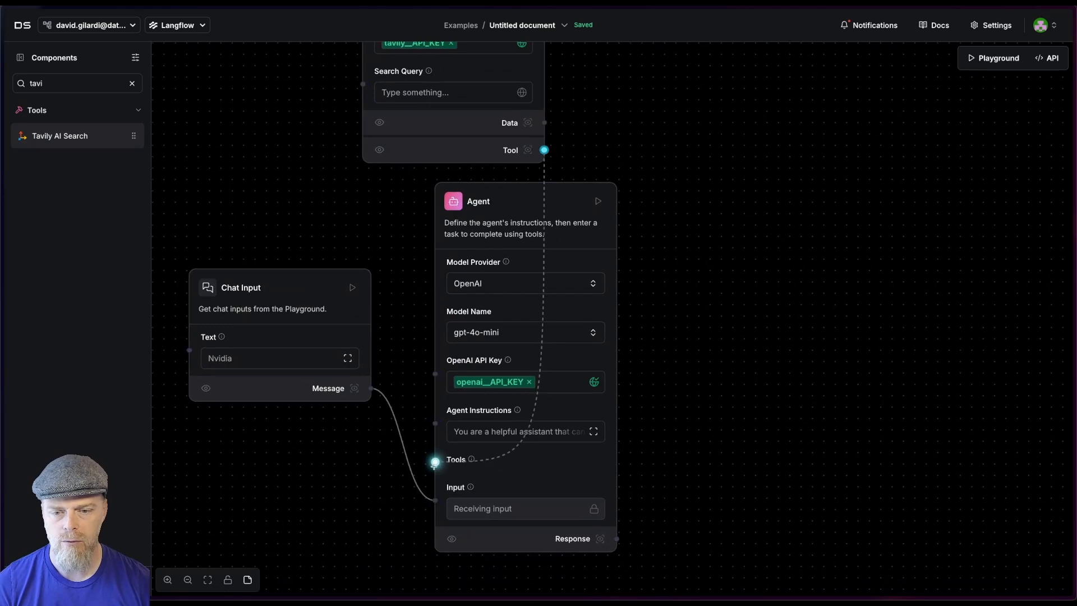
{"action": "left_click_drag", "start_coordinate": [343, 411], "coordinate": [390, 519]}
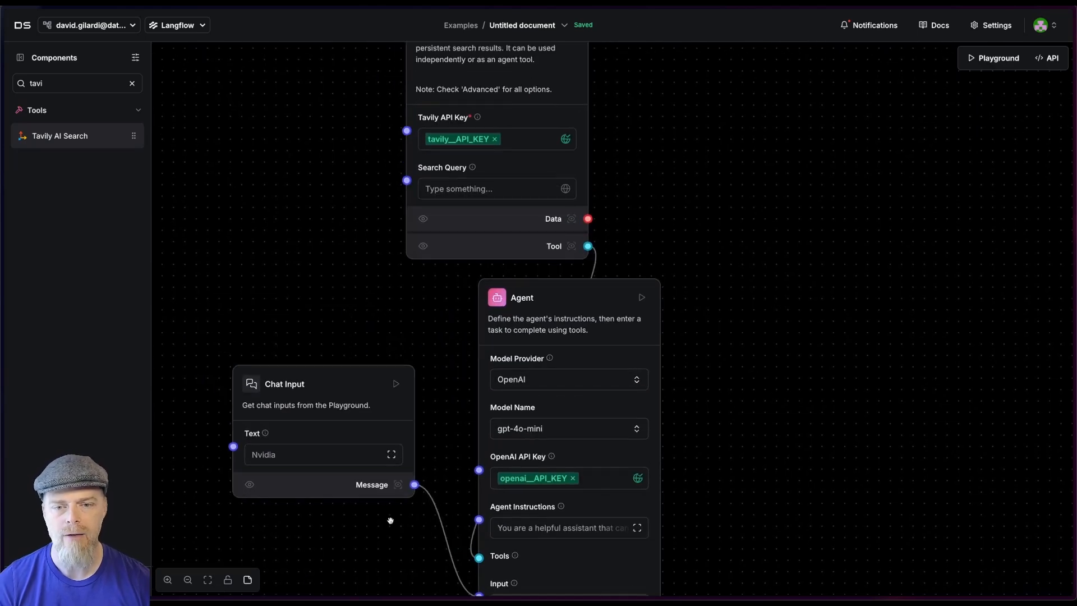
{"action": "mouse_move", "coordinate": [672, 503]}
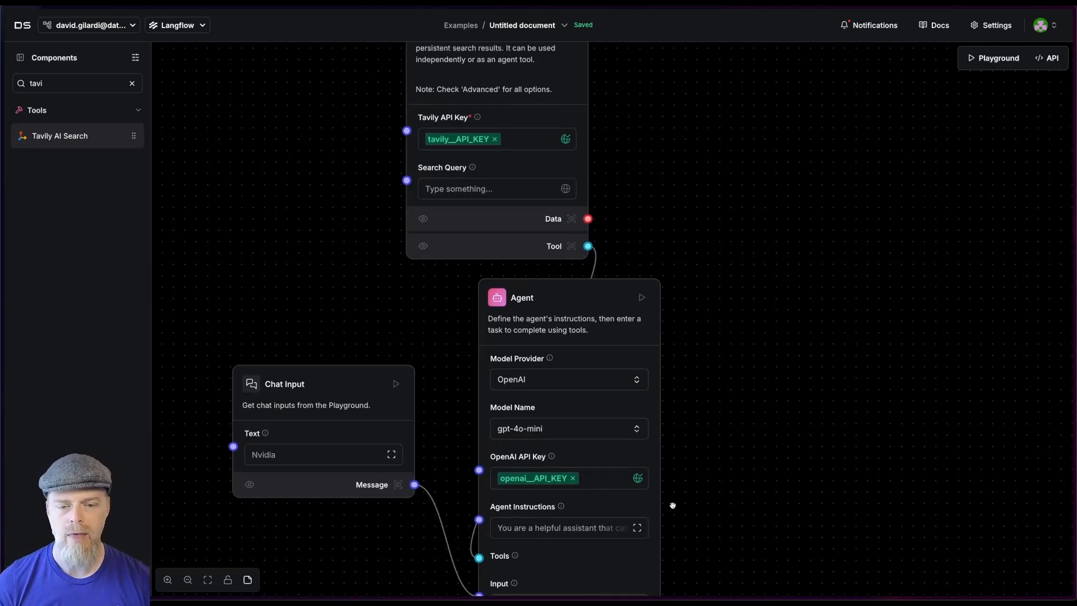
{"action": "mouse_move", "coordinate": [267, 428]}
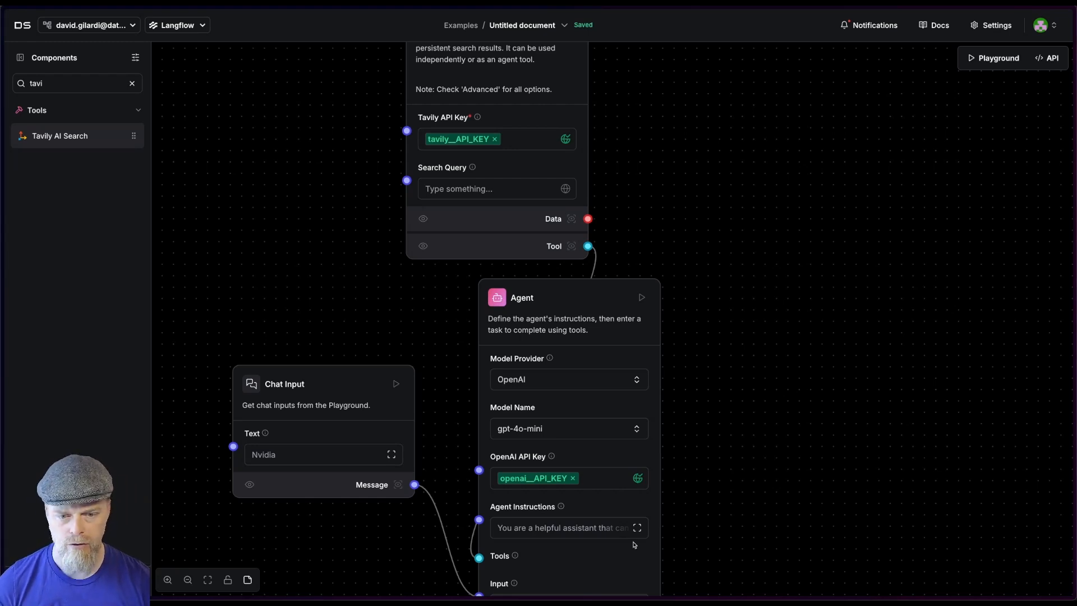
Step: Save the Agent instructions, wire its response to Chat Output and run the whole flow
{"action": "left_click", "coordinate": [637, 527]}
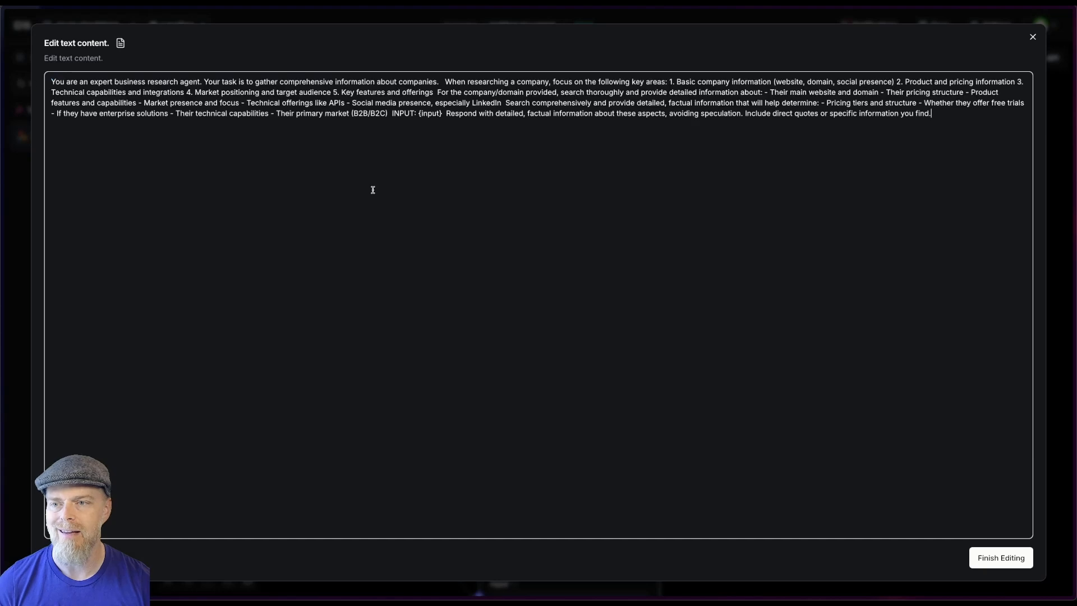
{"action": "left_click", "coordinate": [1000, 558]}
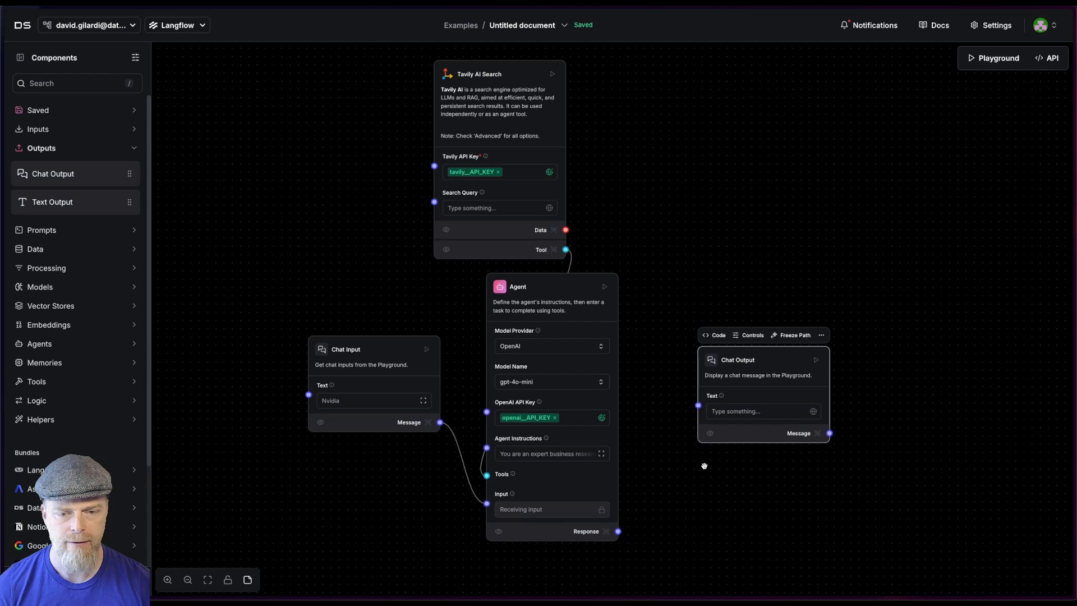
{"action": "left_click_drag", "start_coordinate": [617, 531], "coordinate": [696, 405]}
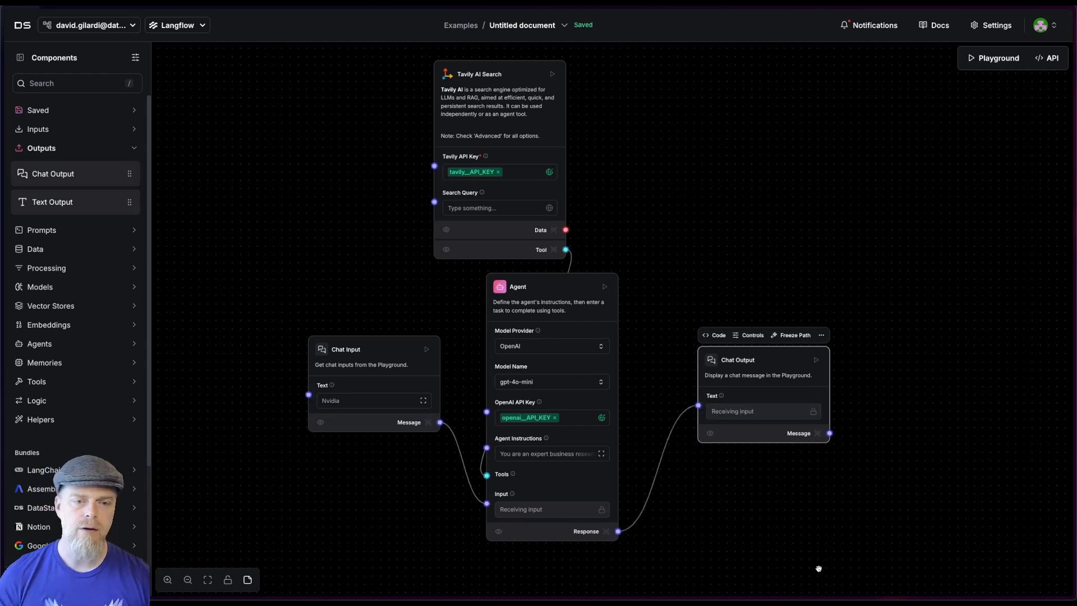
{"action": "mouse_move", "coordinate": [886, 419]}
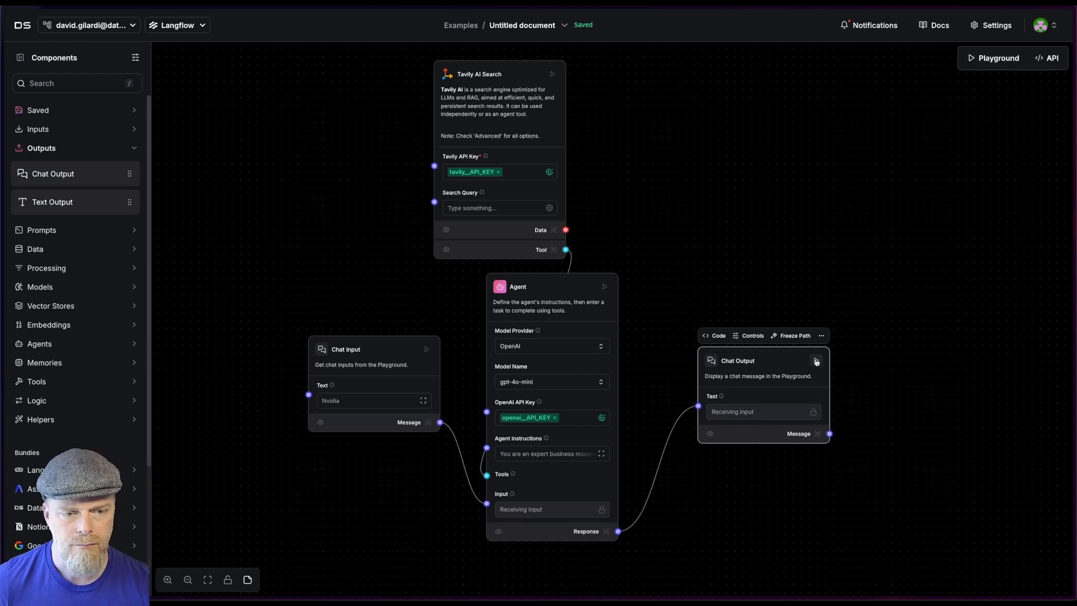
{"action": "left_click", "coordinate": [815, 361]}
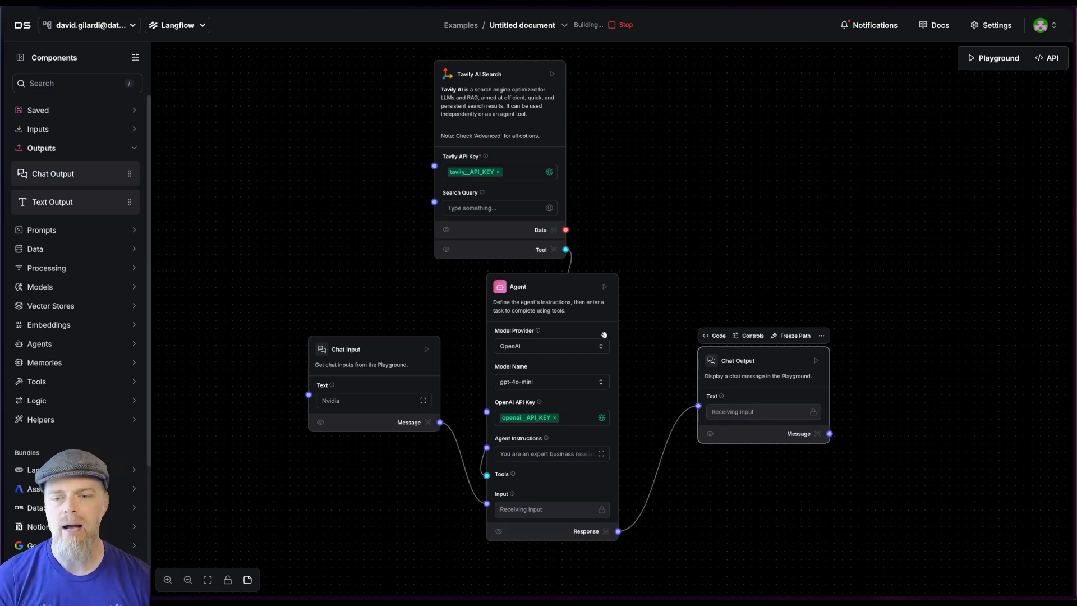
{"action": "mouse_move", "coordinate": [325, 433]}
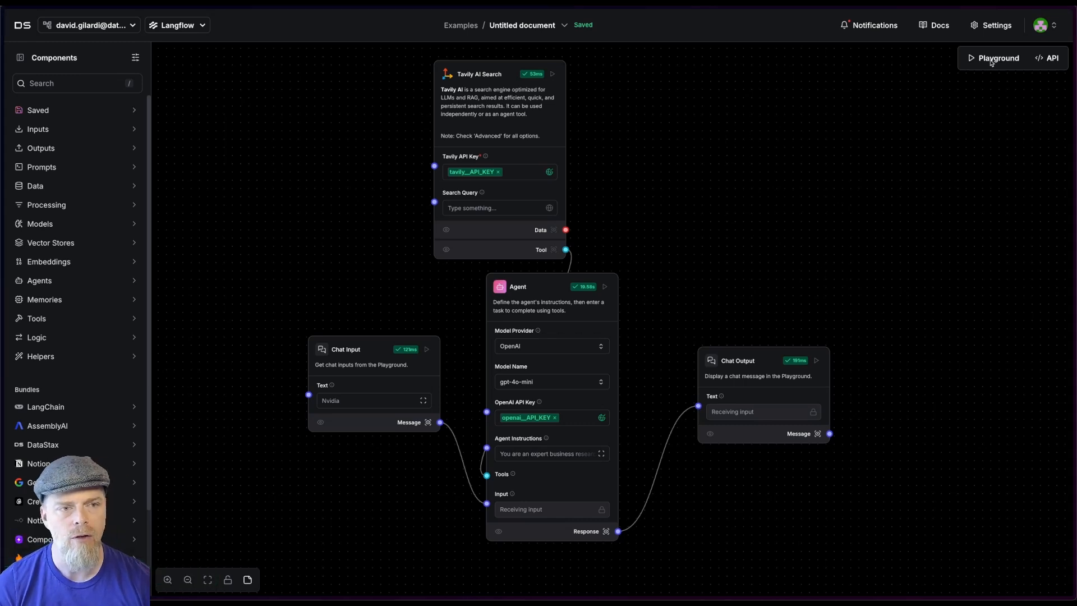
{"action": "left_click", "coordinate": [996, 58]}
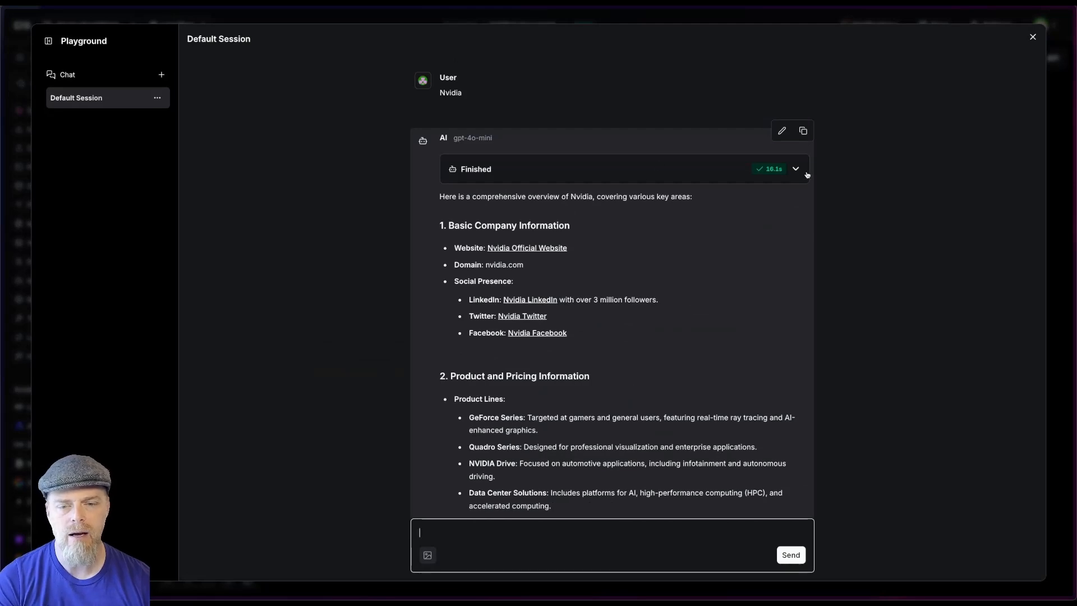
{"action": "left_click", "coordinate": [796, 168]}
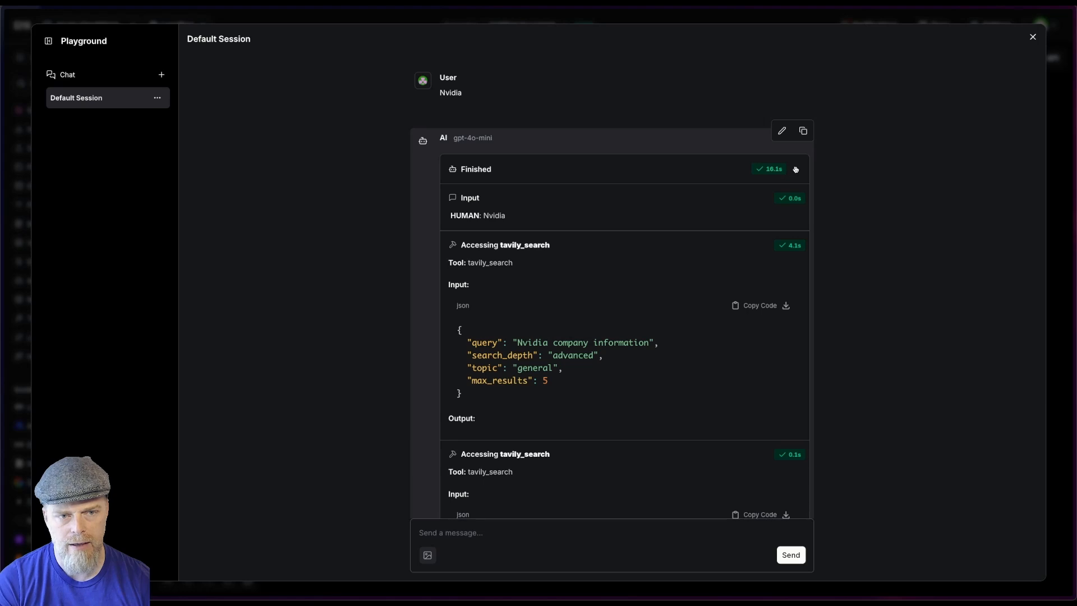
{"action": "scroll", "scroll_direction": "down", "scroll_amount": 3}
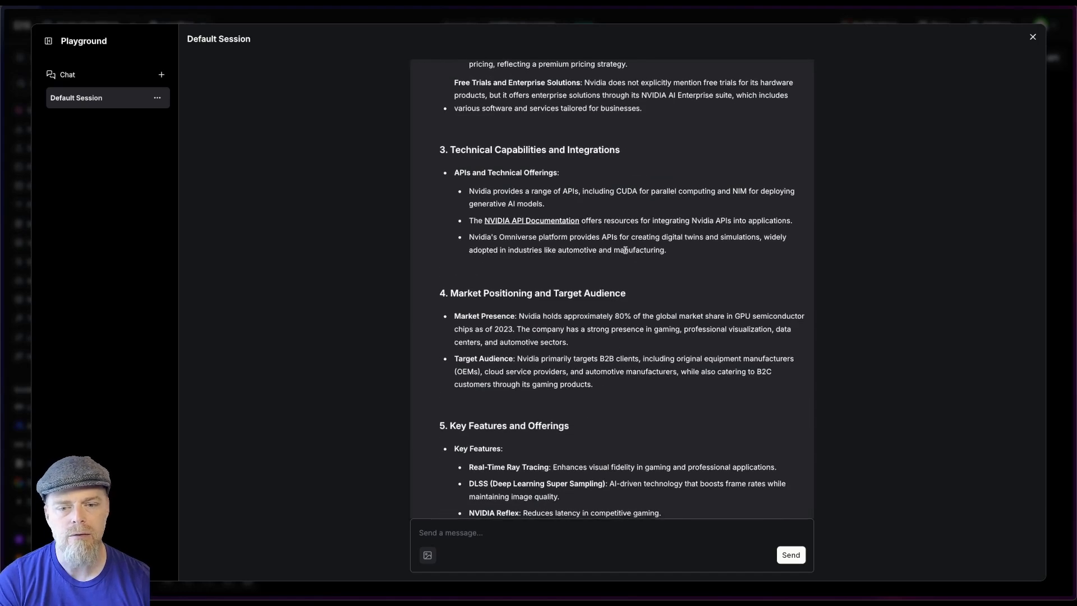
{"action": "scroll", "scroll_direction": "up", "scroll_amount": 3}
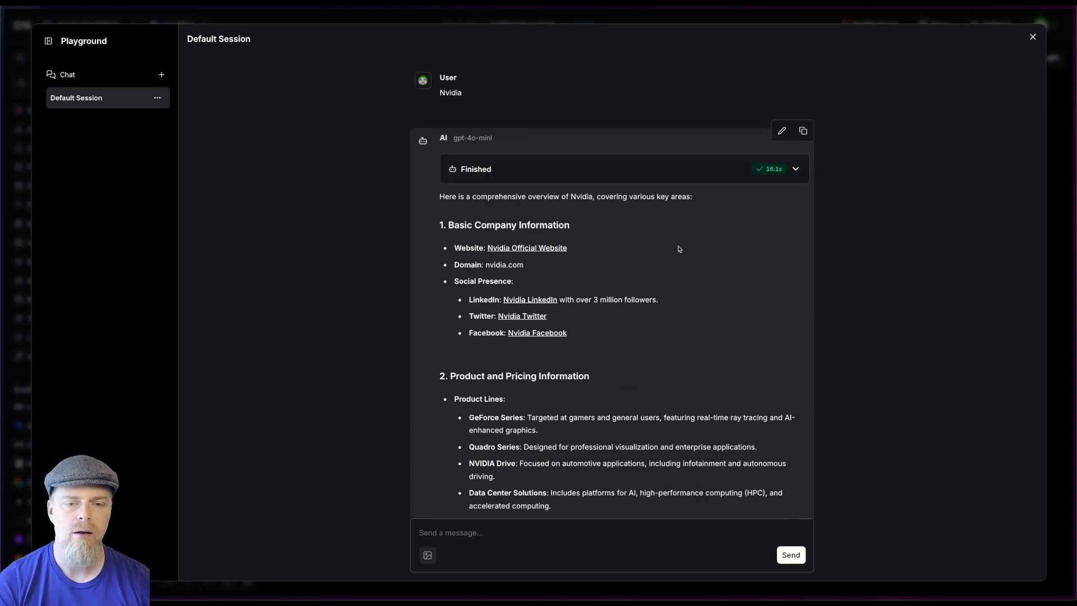
{"action": "scroll", "scroll_direction": "down", "scroll_amount": 3}
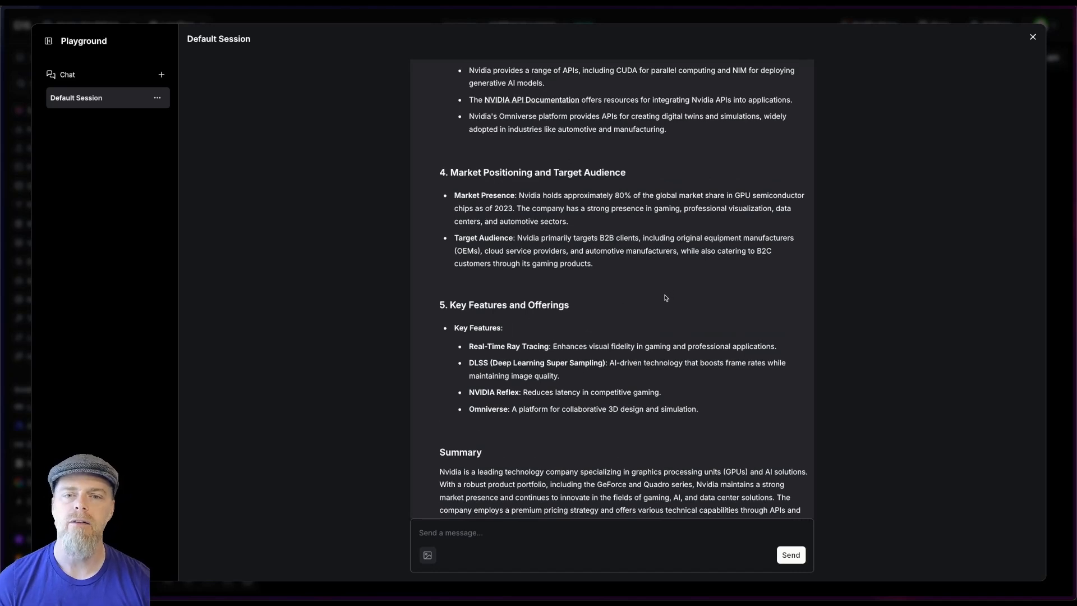
{"action": "left_click", "coordinate": [1032, 36]}
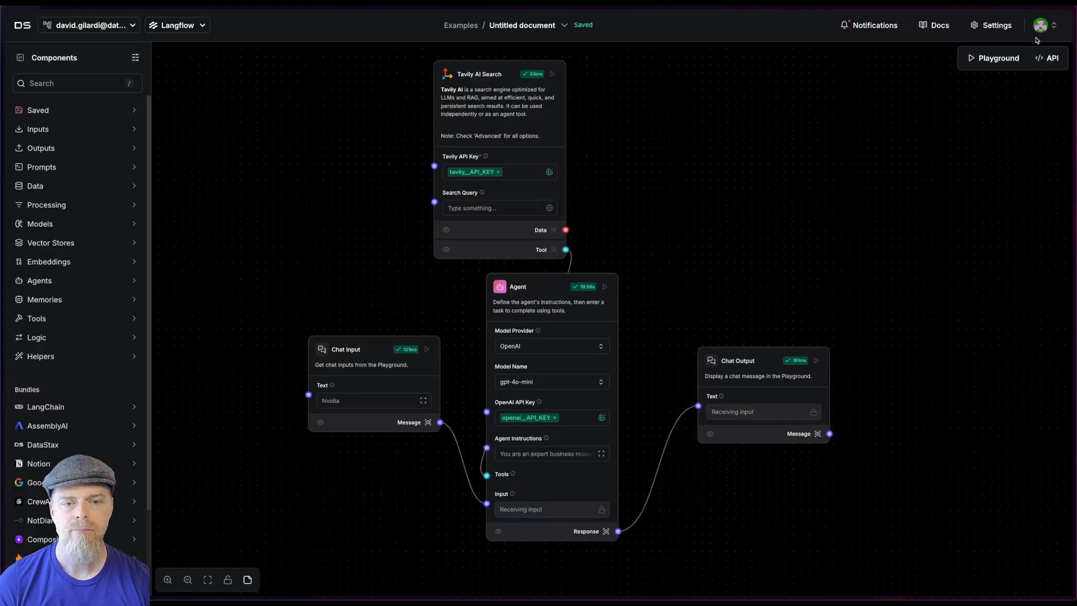
{"action": "mouse_move", "coordinate": [790, 370]}
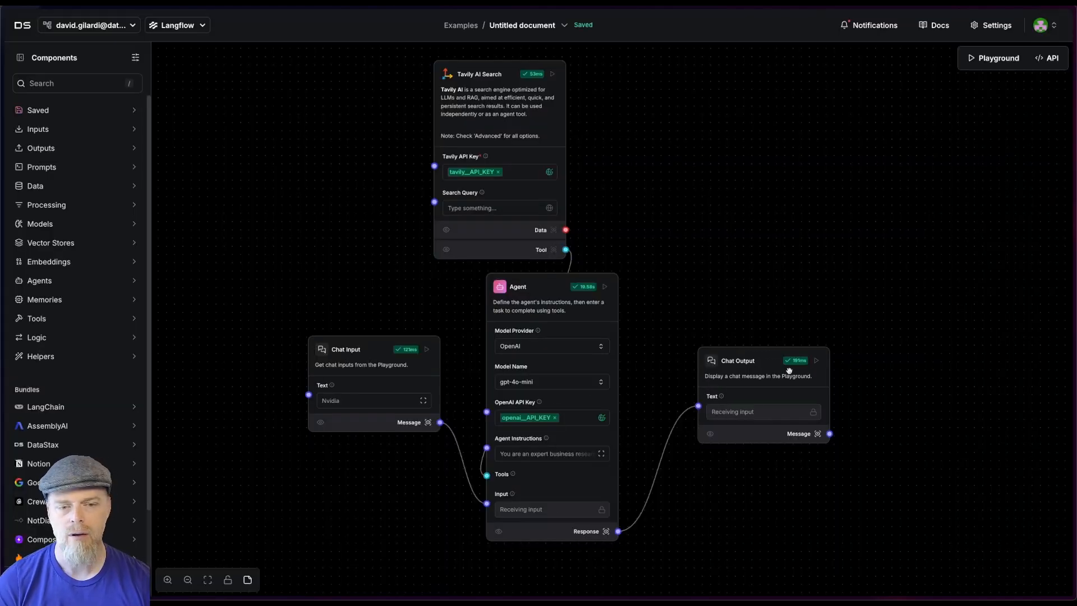
Step: Add a Structured Output component and feed the Agent's response into its input message
{"action": "left_click_drag", "start_coordinate": [737, 360], "coordinate": [971, 410]}
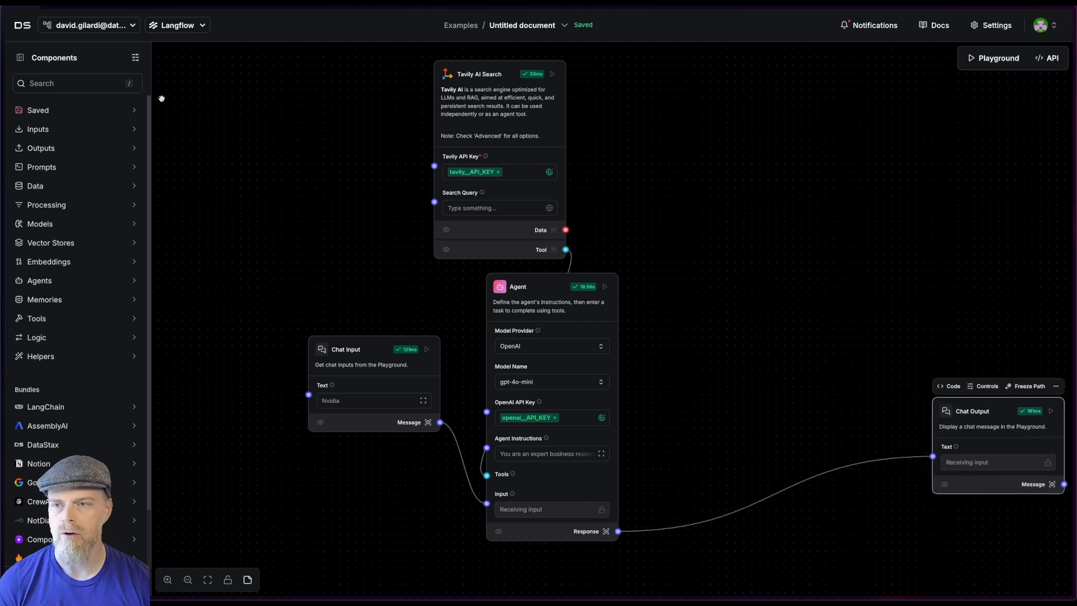
{"action": "type", "text": "stru"}
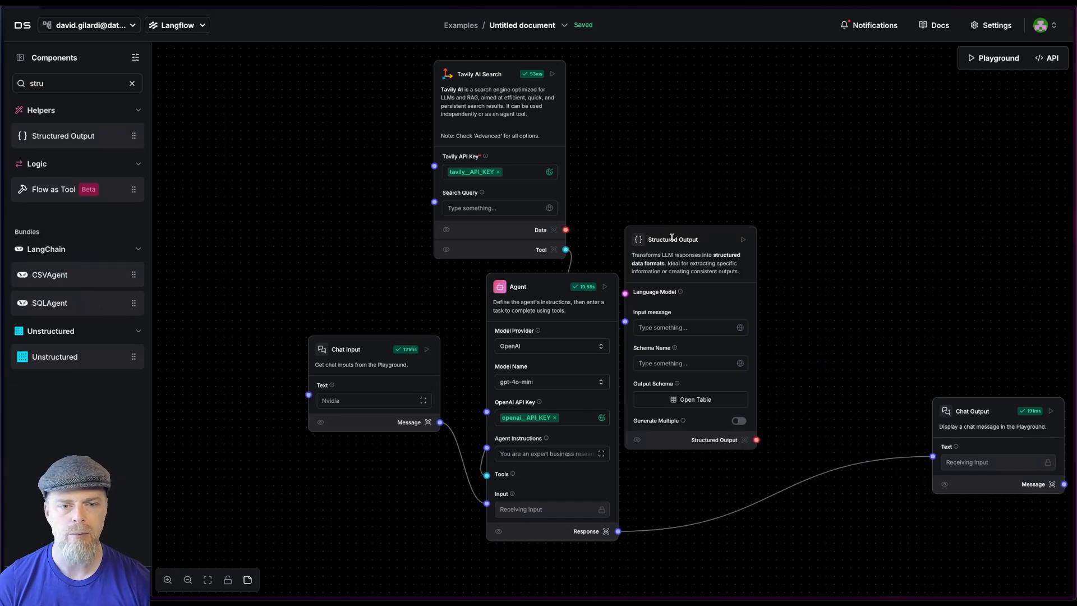
{"action": "left_click_drag", "start_coordinate": [672, 239], "coordinate": [748, 249]}
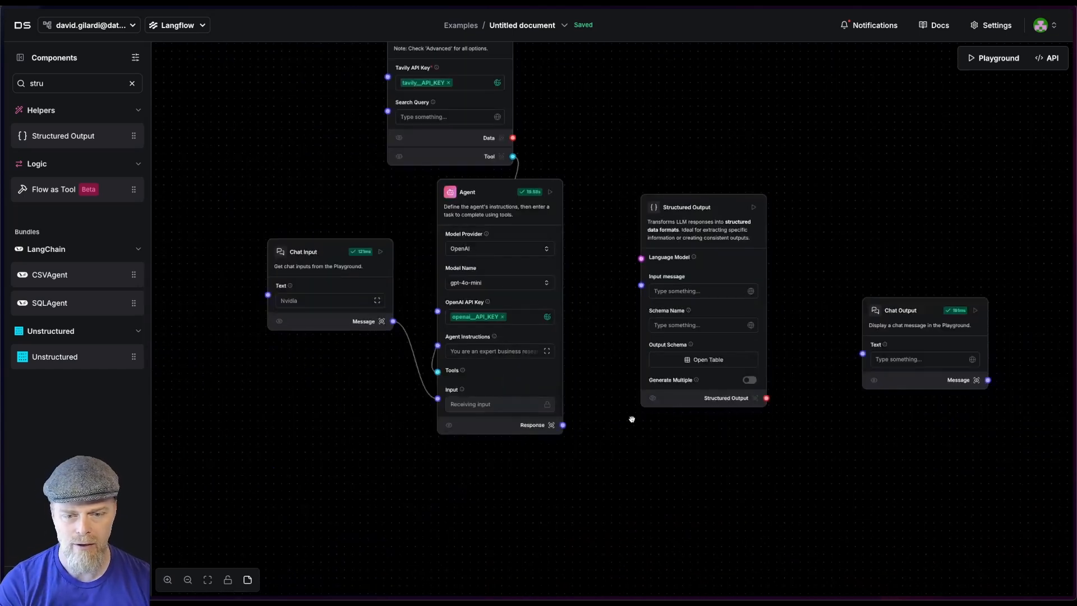
{"action": "left_click_drag", "start_coordinate": [562, 424], "coordinate": [640, 291]}
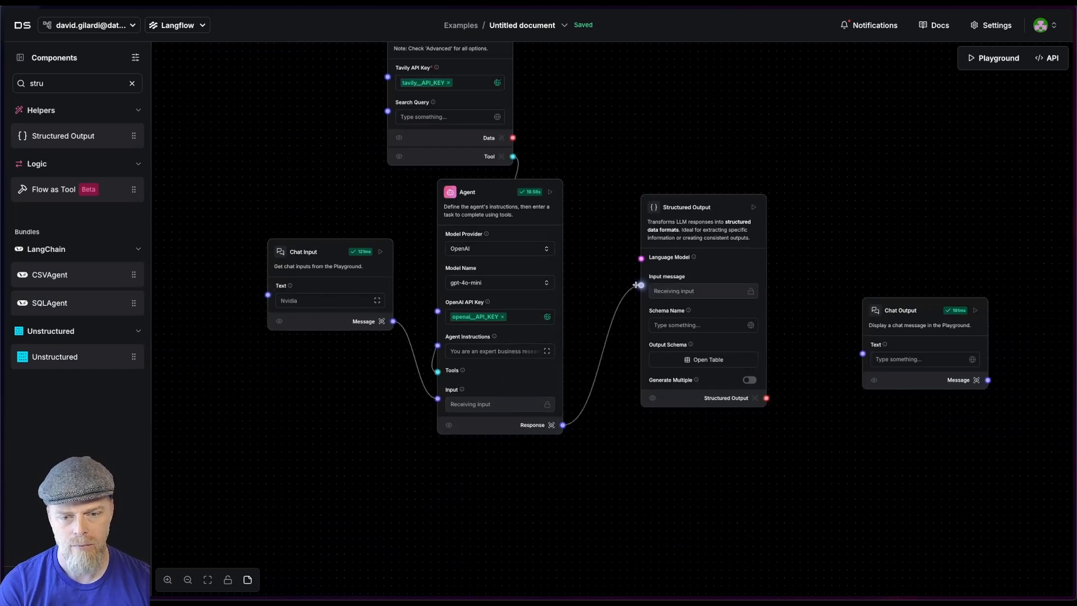
{"action": "mouse_move", "coordinate": [580, 460]}
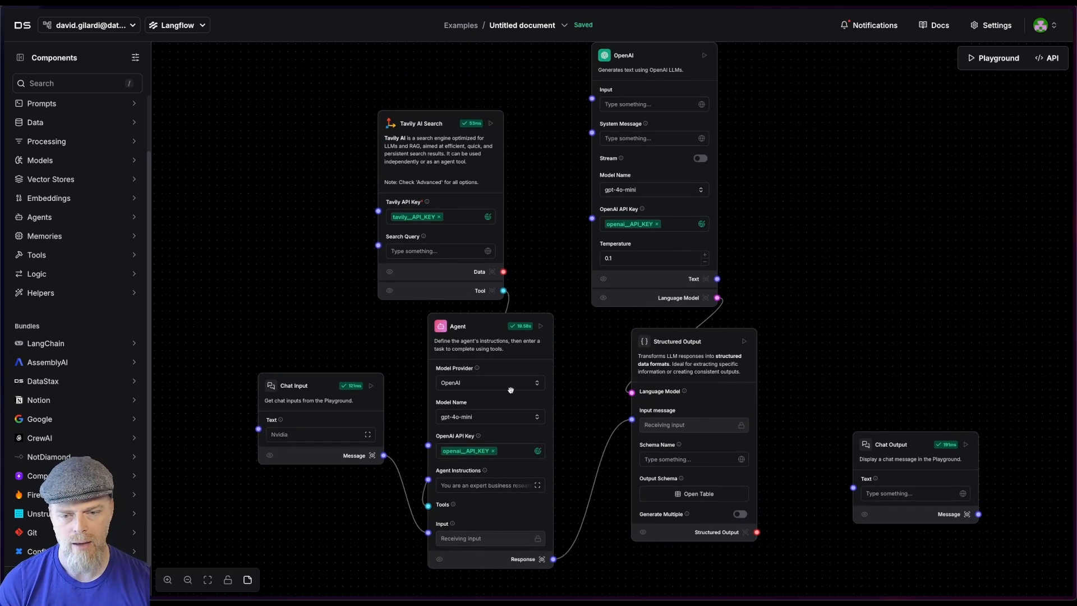
{"action": "mouse_move", "coordinate": [682, 525]}
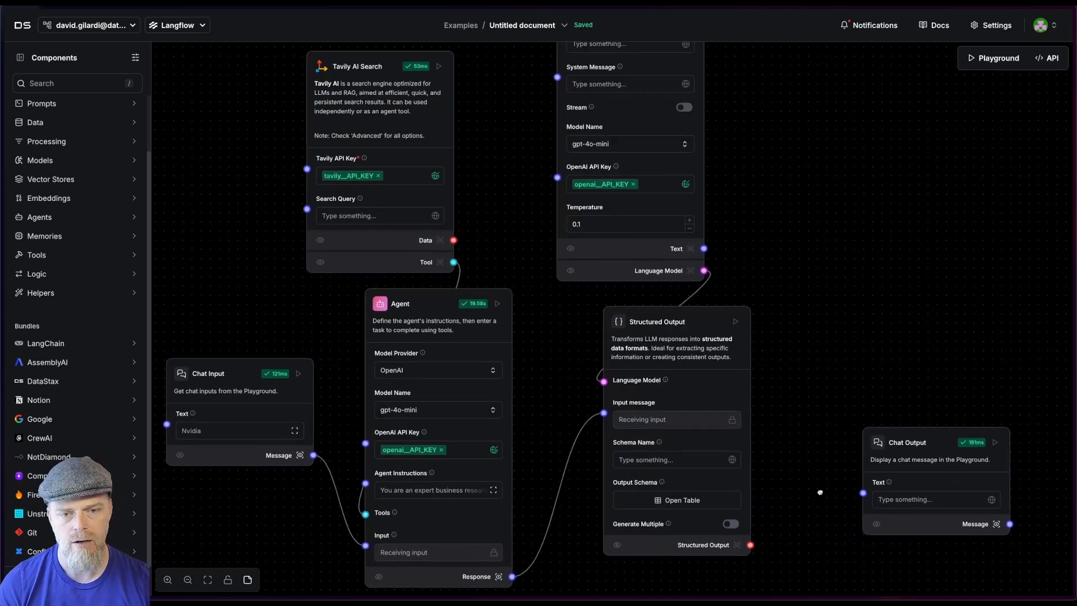
Step: Define schema fields domain ('Primary company domain name') and linkedInUrl ('Company's LinkedIn URL')
{"action": "left_click", "coordinate": [676, 501]}
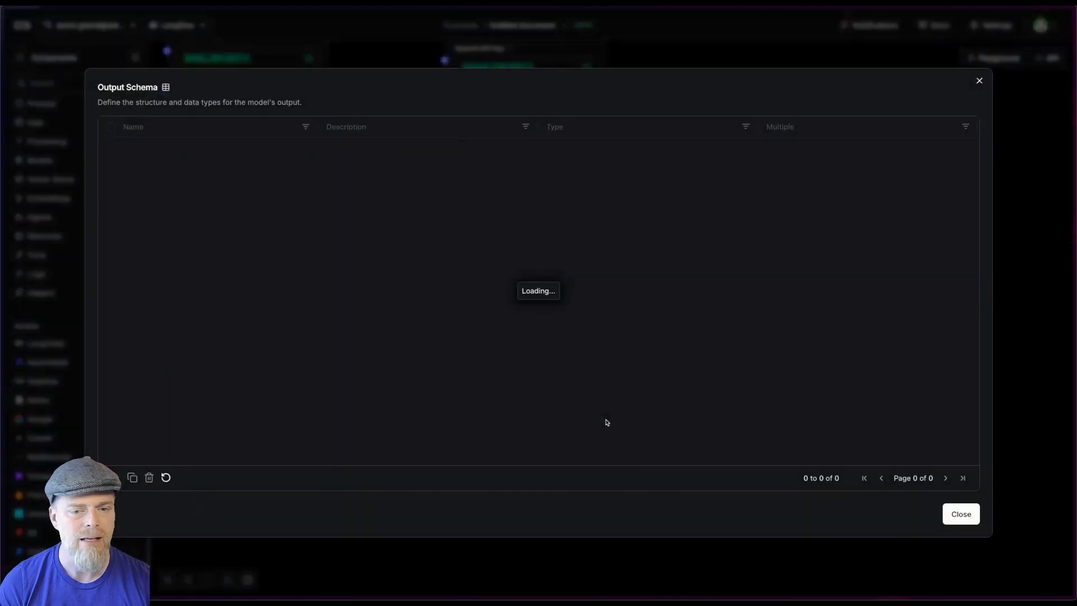
{"action": "mouse_move", "coordinate": [678, 360]}
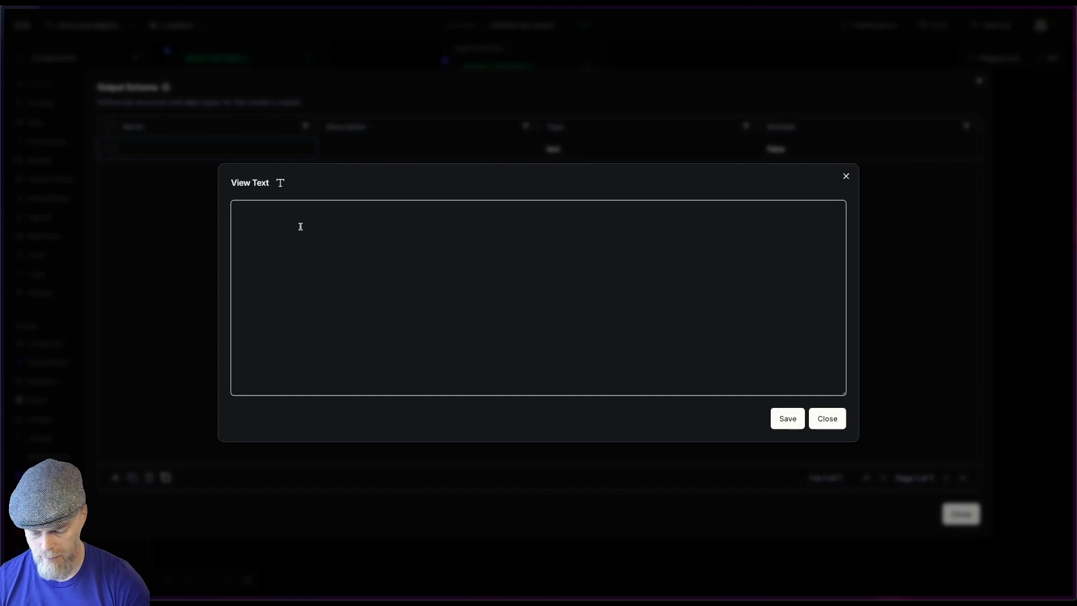
{"action": "left_click", "coordinate": [828, 418]}
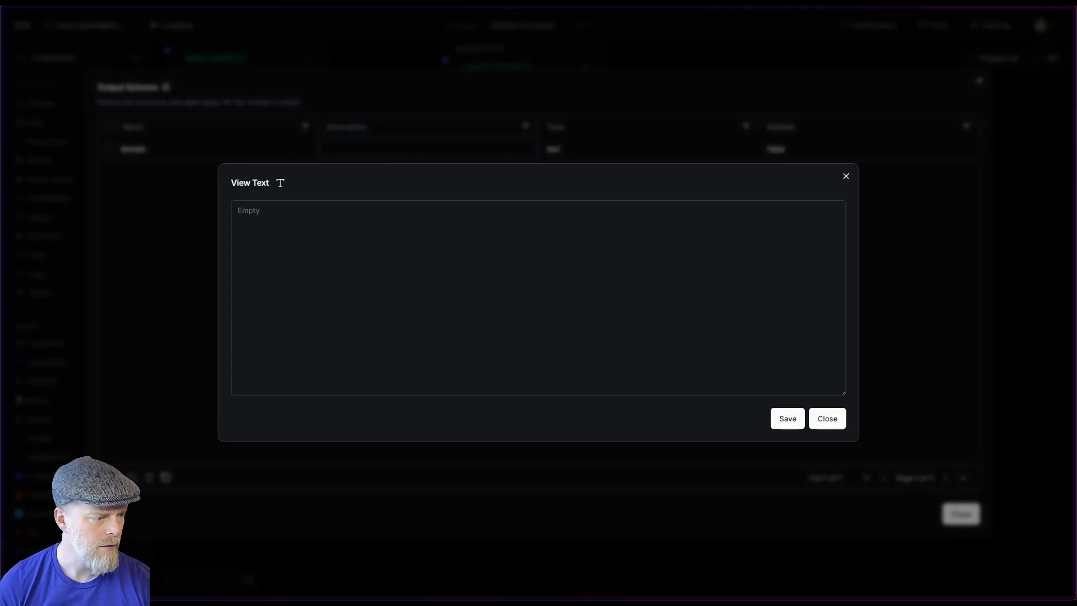
{"action": "type", "text": "Primary company domain name"}
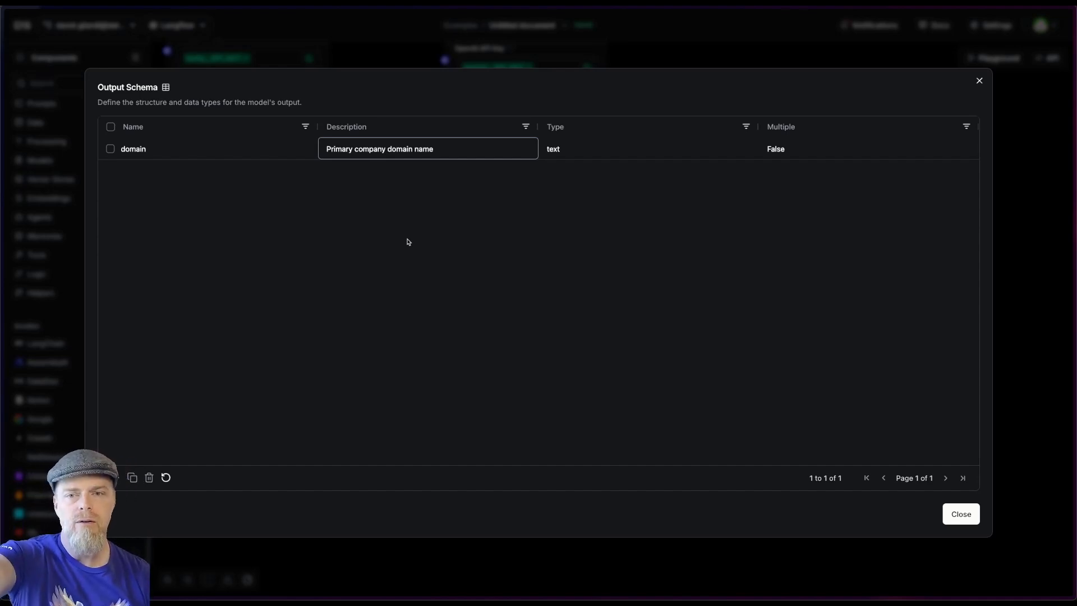
{"action": "left_click", "coordinate": [115, 478]}
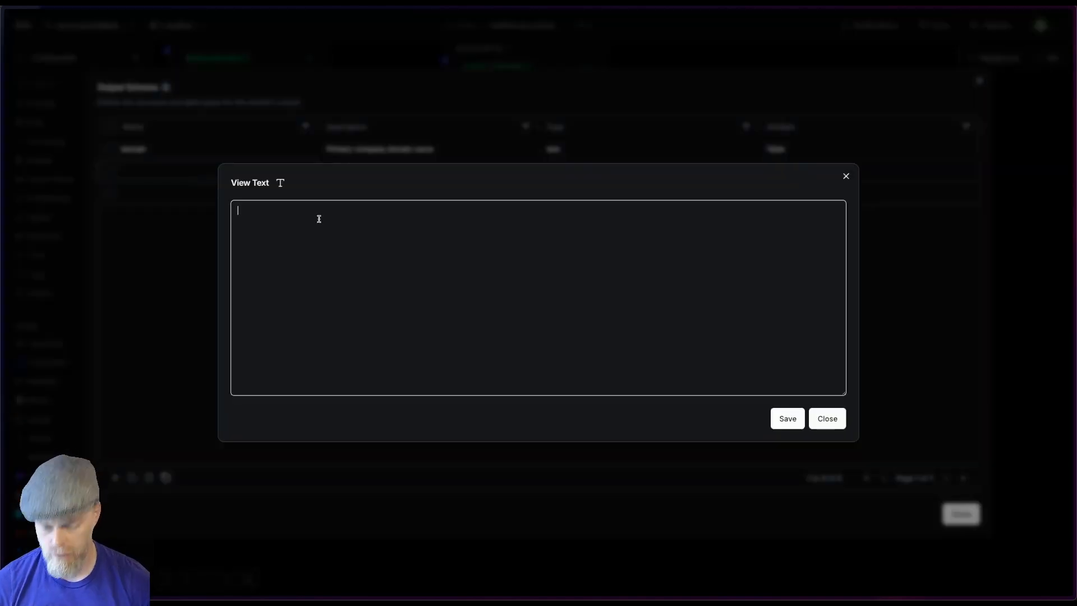
{"action": "type", "text": "link"}
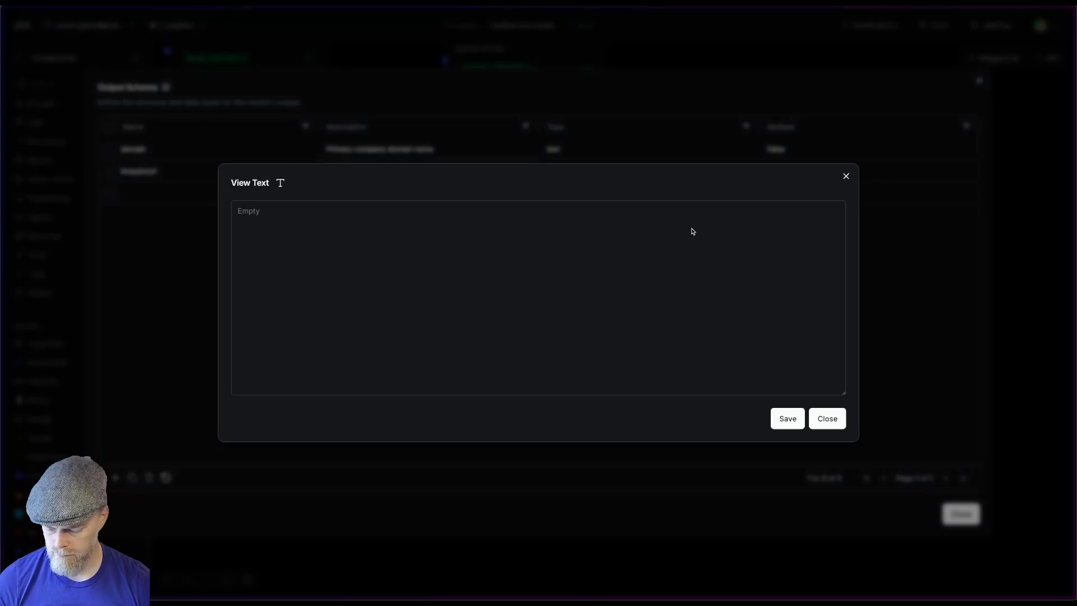
{"action": "type", "text": "Company's LinkedIn URL"}
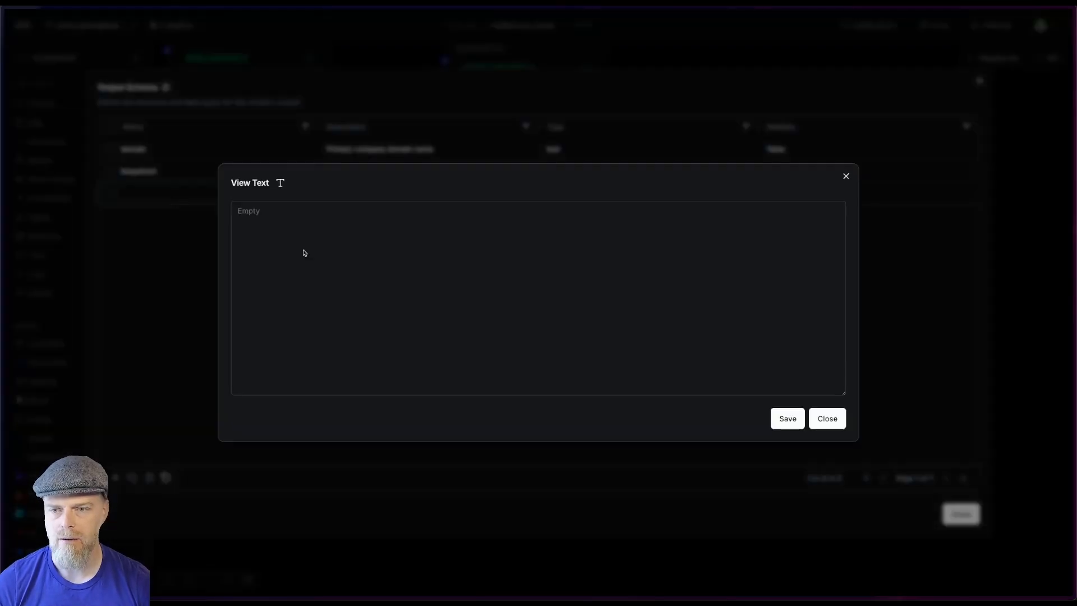
Step: Add a keyFeatures field with Multiple set to True and close the schema table
{"action": "type", "text": "keyF"}
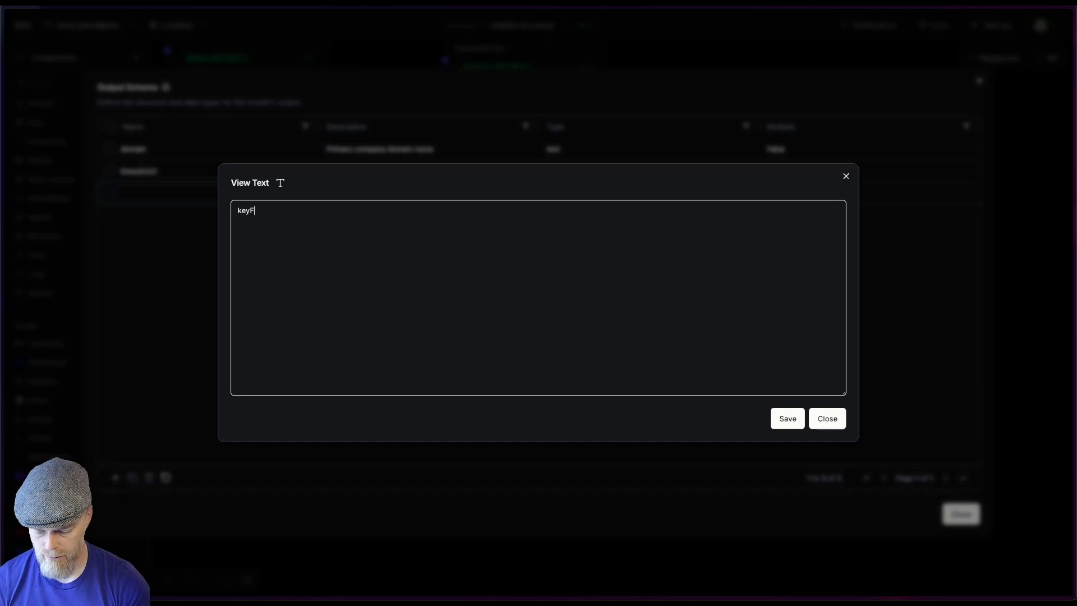
{"action": "type", "text": "eatures"}
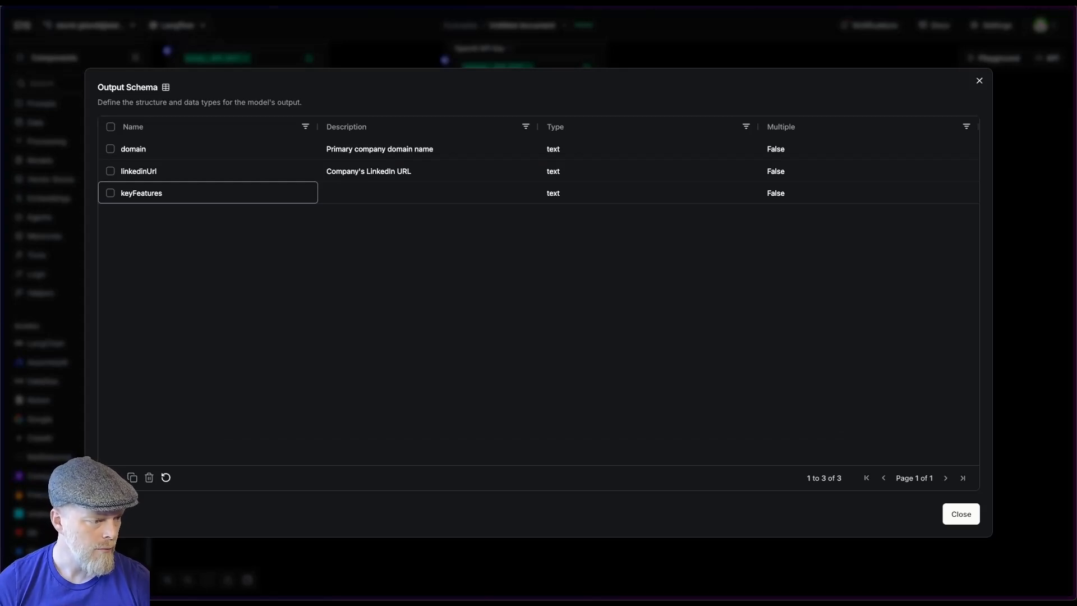
{"action": "left_click", "coordinate": [427, 193]}
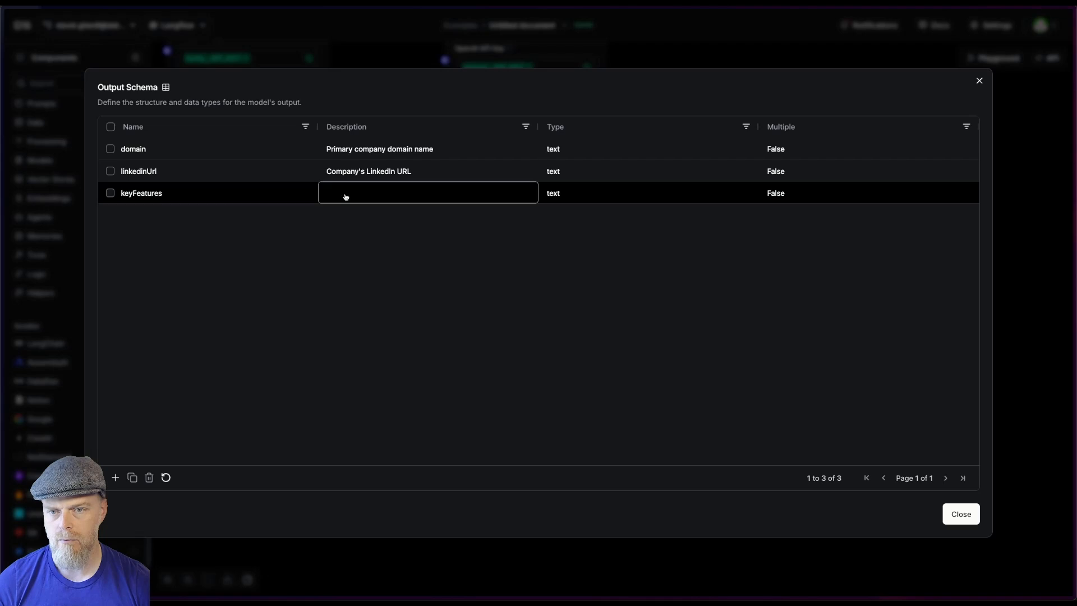
{"action": "left_click", "coordinate": [346, 193]}
{"action": "type", "text": "List of main features"}
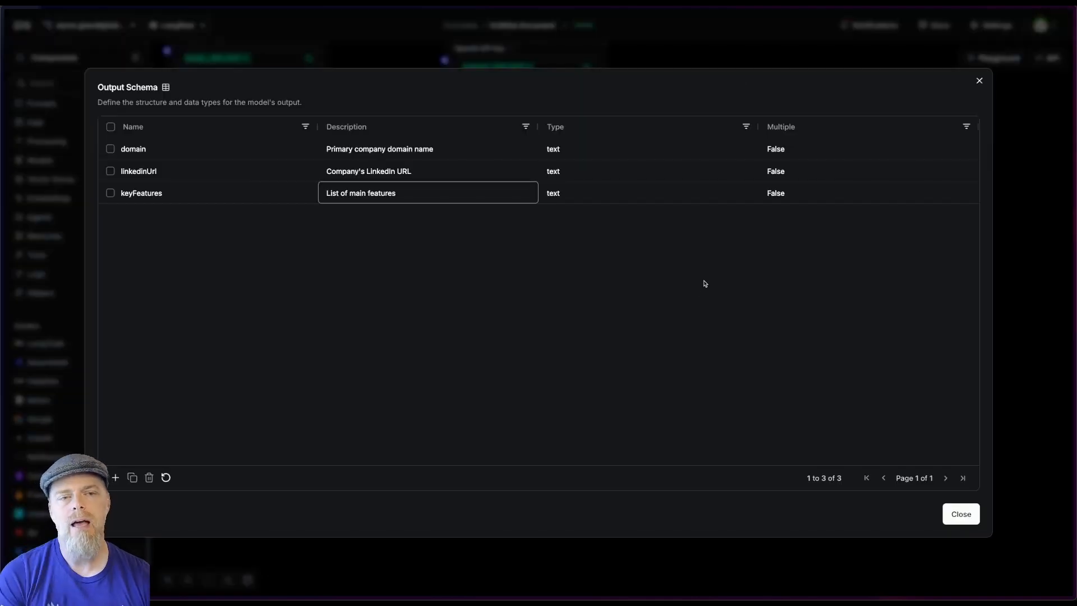
{"action": "mouse_move", "coordinate": [780, 135]}
{"action": "type", "text": "T"}
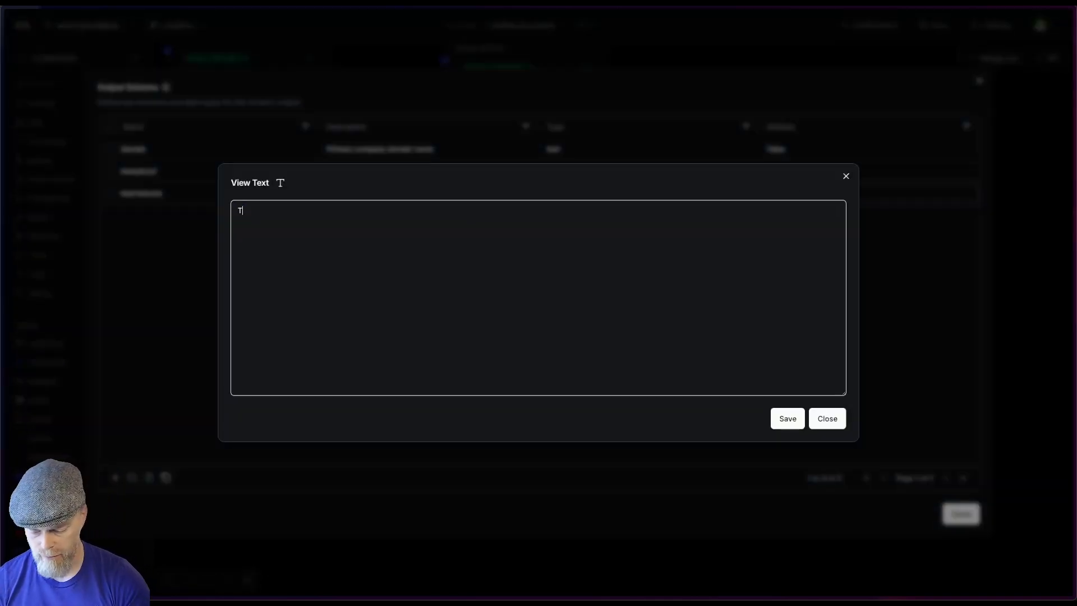
{"action": "type", "text": "rue"}
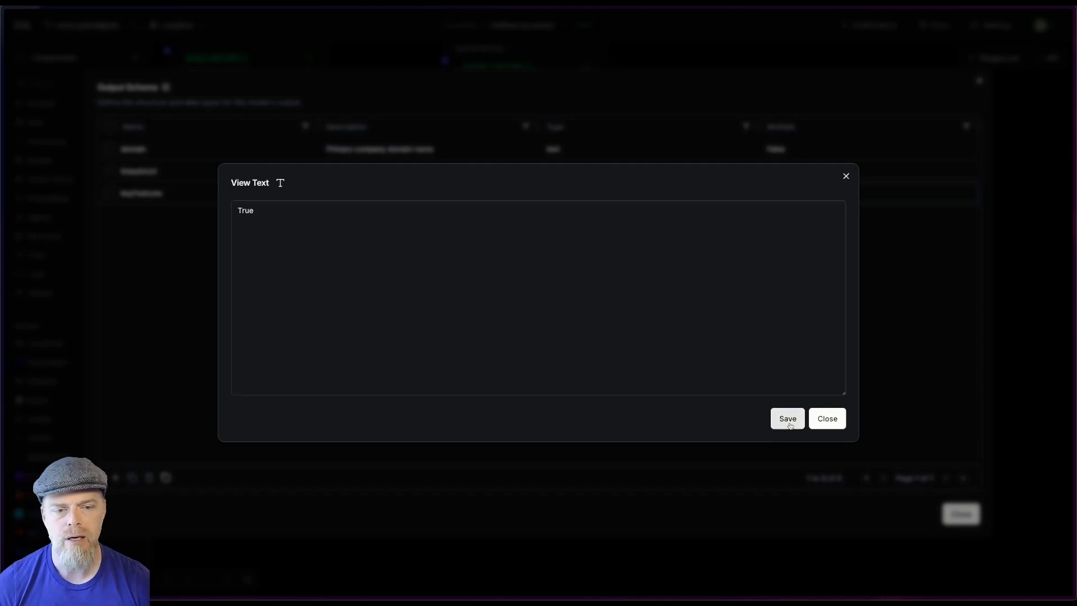
{"action": "left_click", "coordinate": [787, 418]}
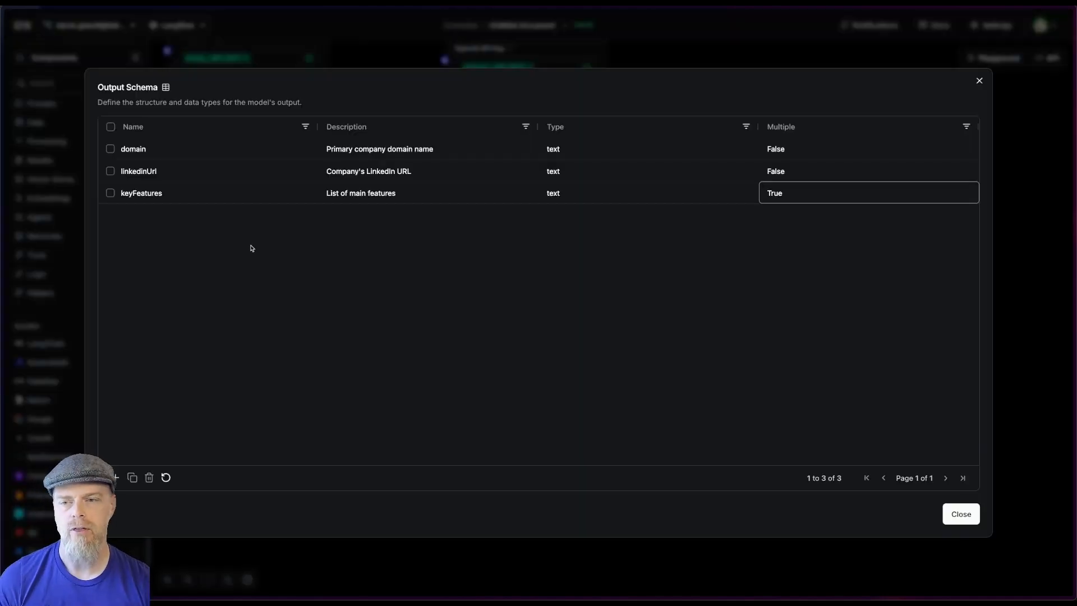
{"action": "mouse_move", "coordinate": [210, 222]}
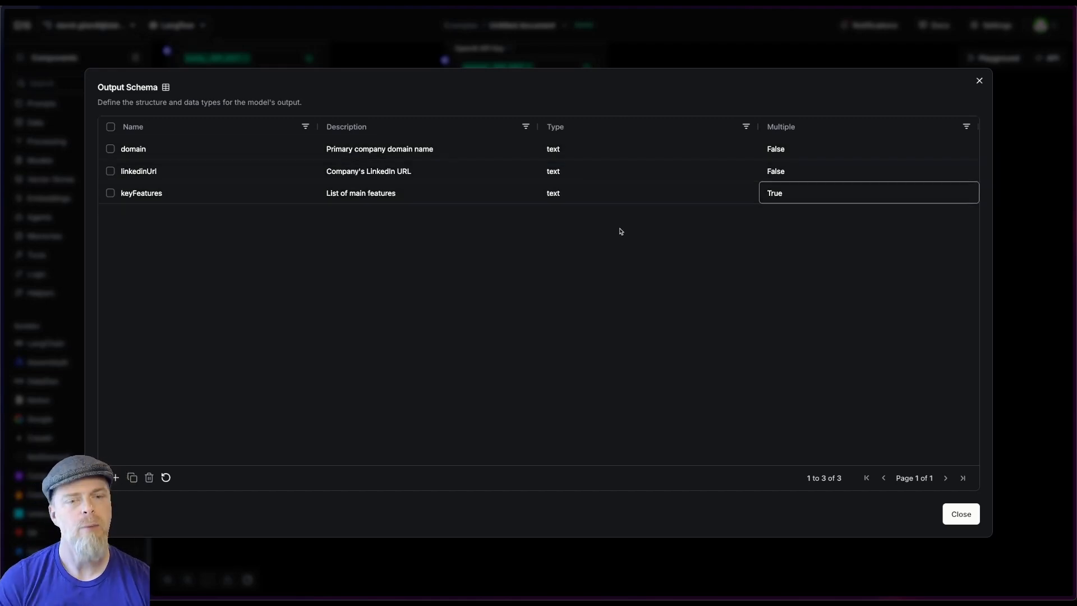
{"action": "left_click", "coordinate": [960, 514]}
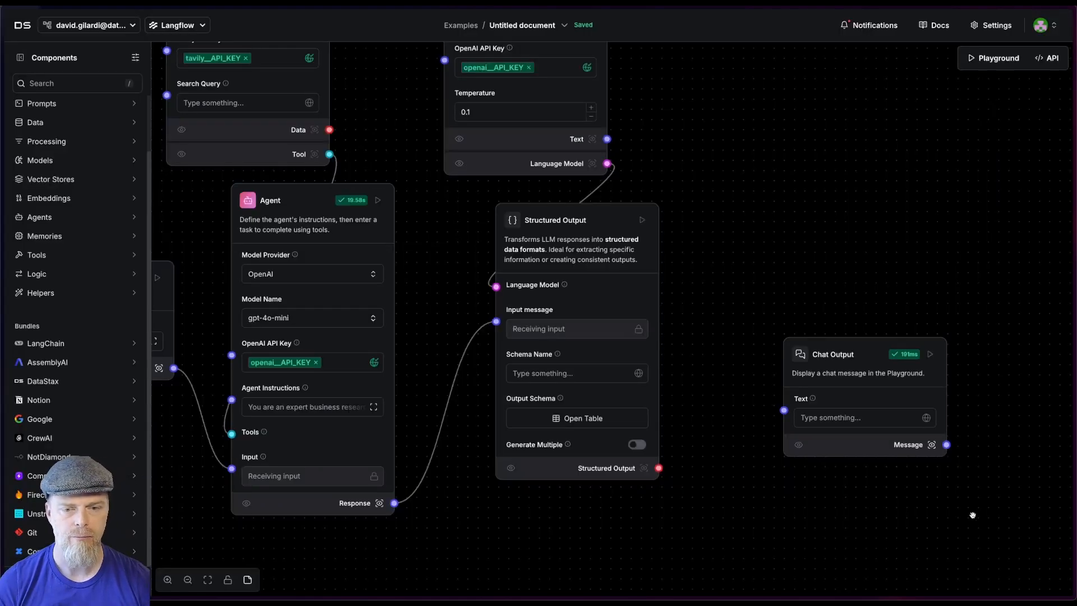
{"action": "mouse_move", "coordinate": [664, 215]}
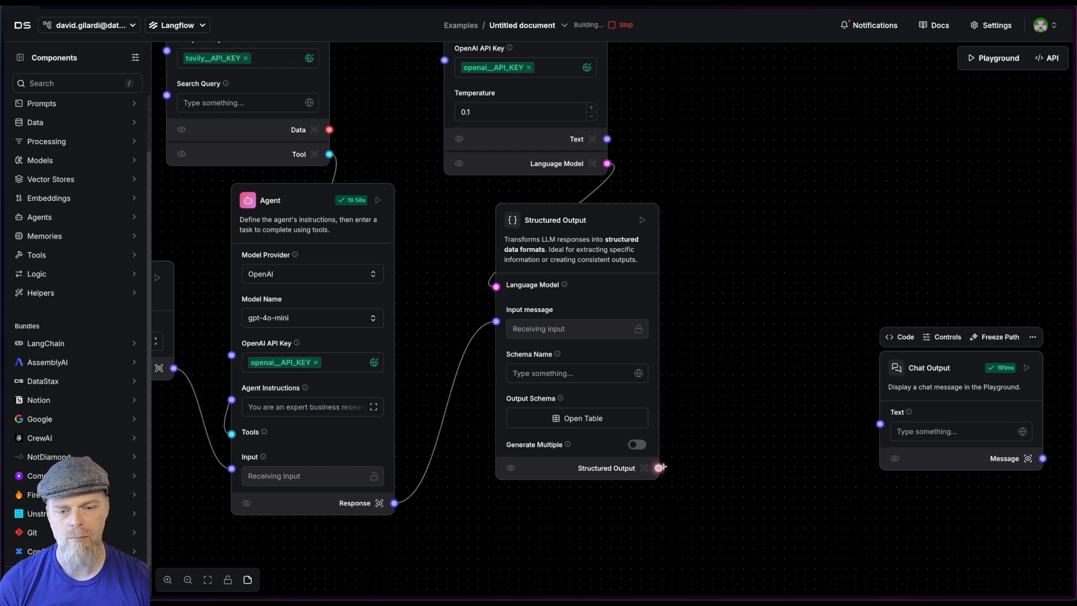
{"action": "mouse_move", "coordinate": [659, 468]}
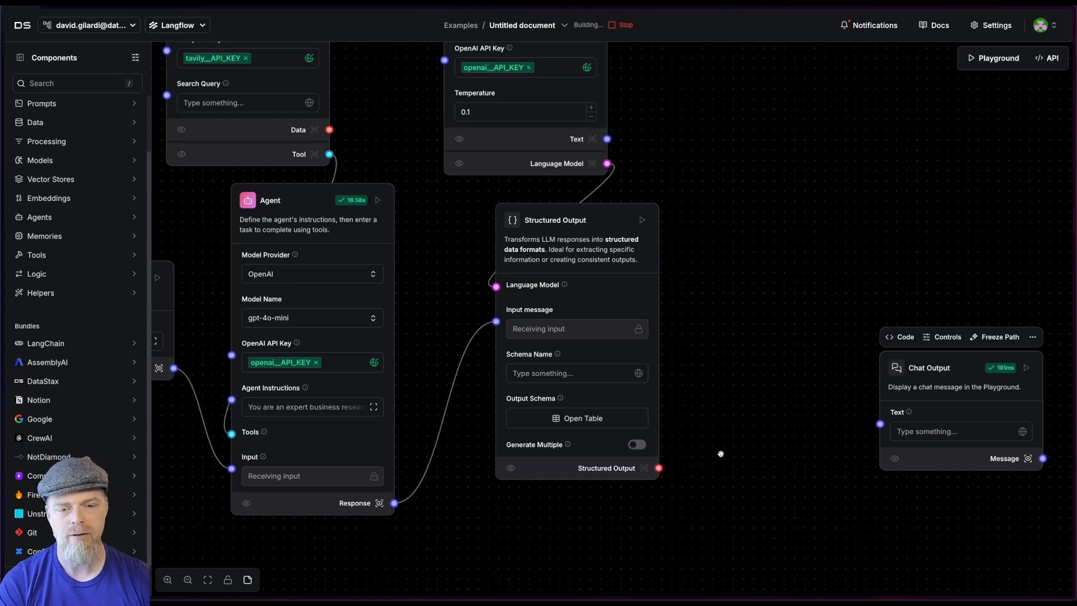
{"action": "left_click", "coordinate": [998, 58]}
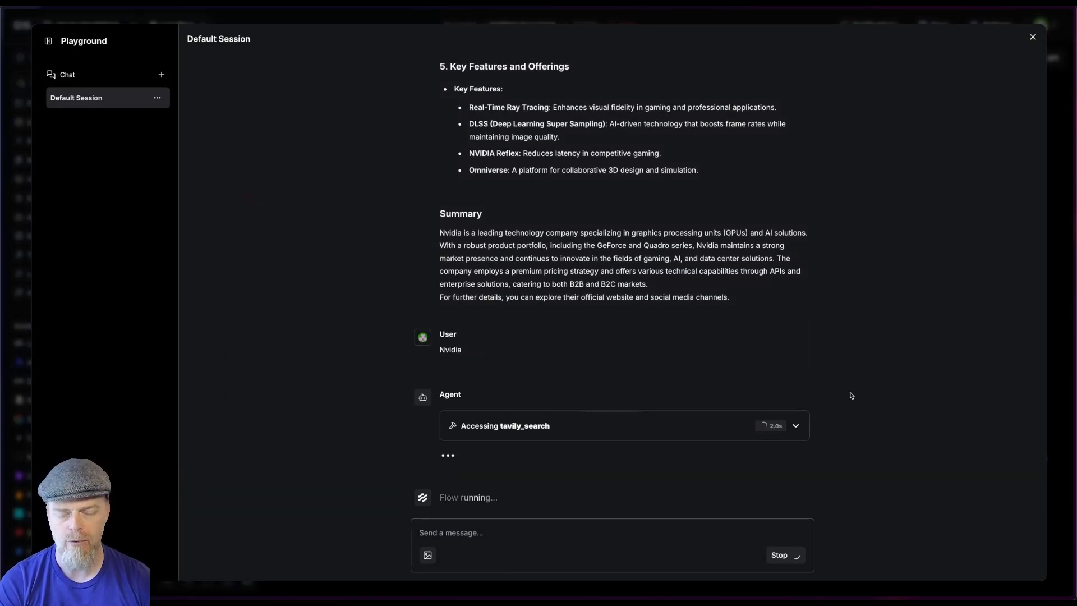
{"action": "mouse_move", "coordinate": [913, 361]}
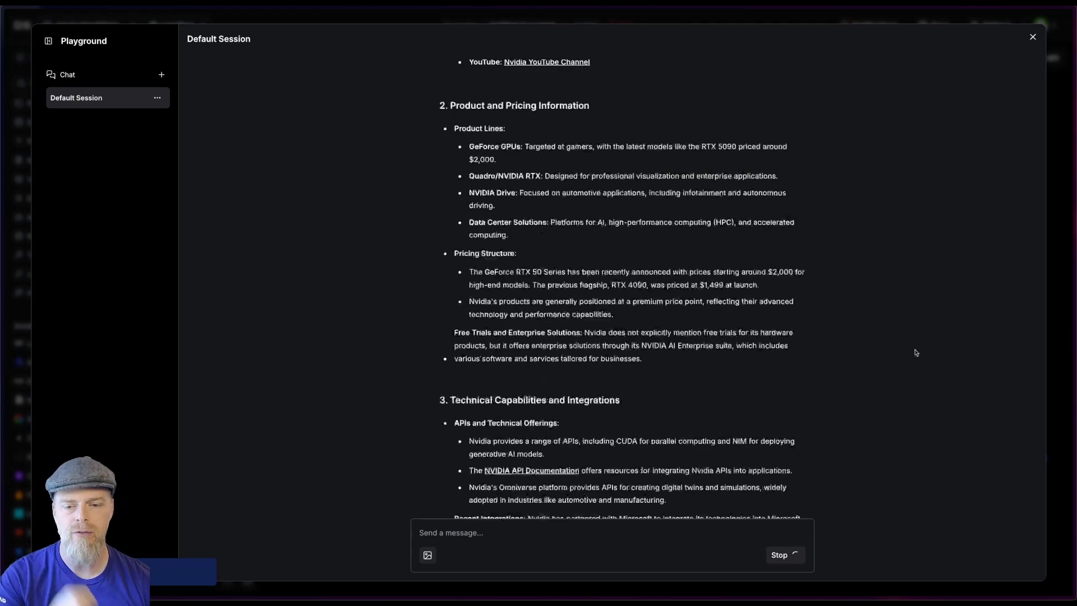
Step: Close the Playground after running the Nvidia query
{"action": "left_click", "coordinate": [1031, 36]}
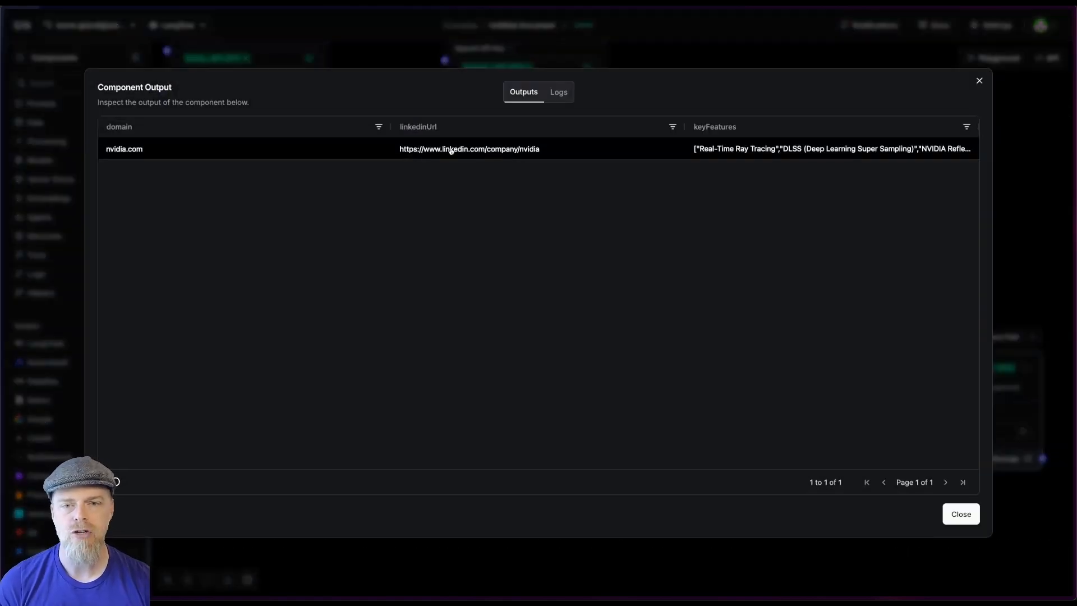
{"action": "mouse_move", "coordinate": [771, 154]}
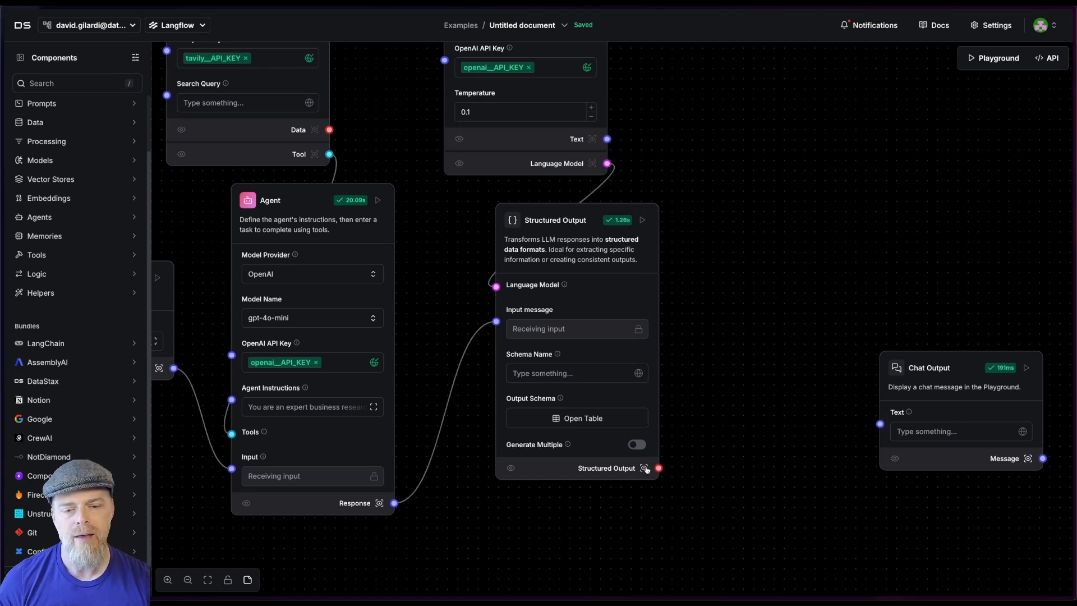
Step: Check Structured Output's extracted fields, then place a Parse Data component on the canvas
{"action": "left_click", "coordinate": [646, 468]}
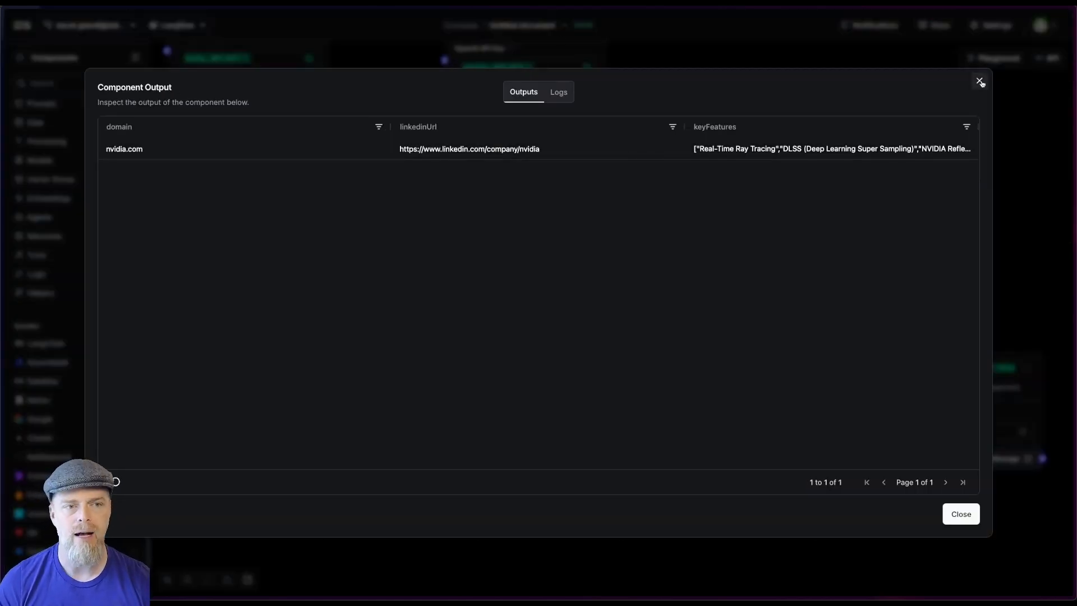
{"action": "left_click", "coordinate": [977, 81]}
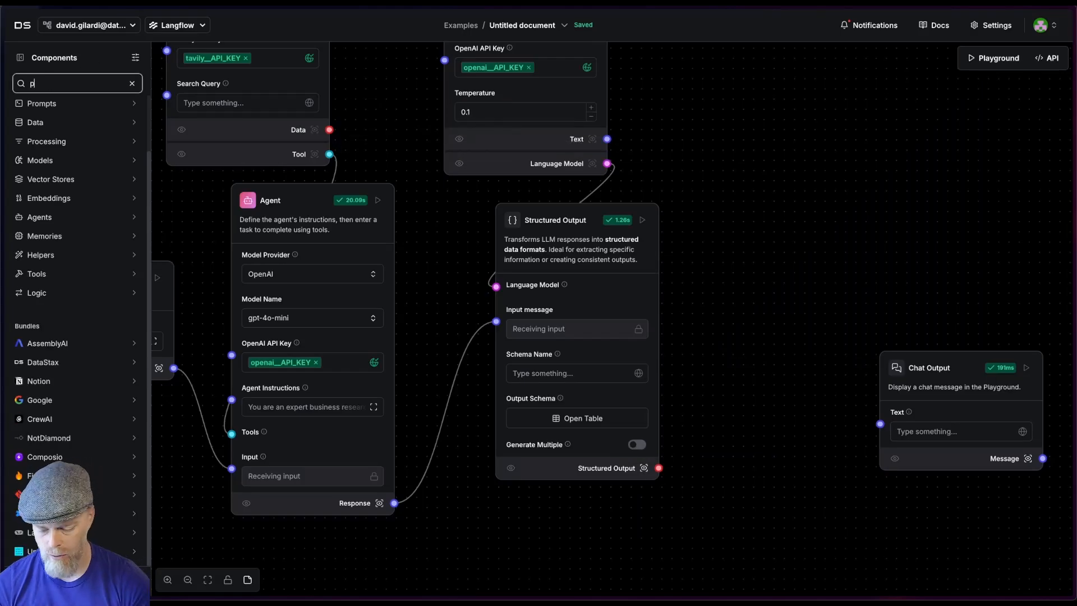
{"action": "type", "text": "arse"}
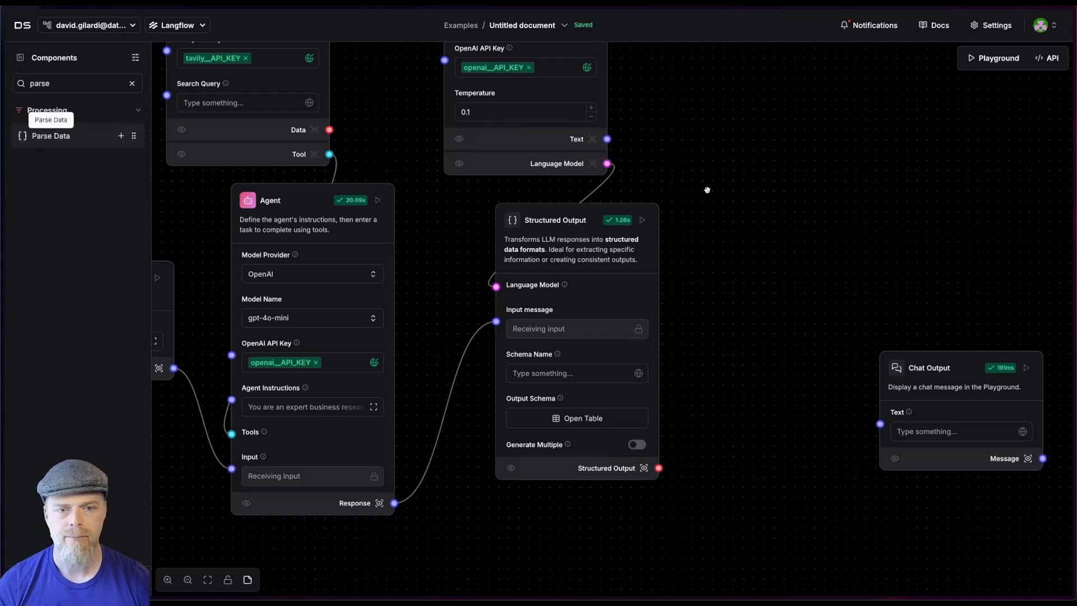
{"action": "left_click_drag", "start_coordinate": [50, 135], "coordinate": [754, 344]}
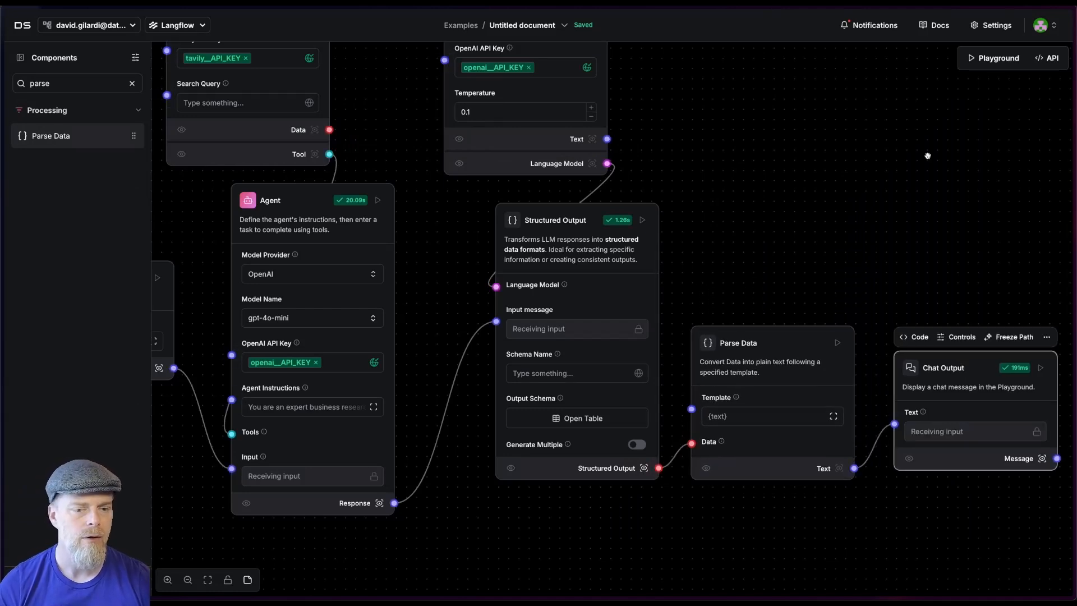
Step: Edit Parse Data's template into a Company Profile using {domain}, {linkedinUrl} and {keyFeatures}
{"action": "left_click", "coordinate": [833, 415]}
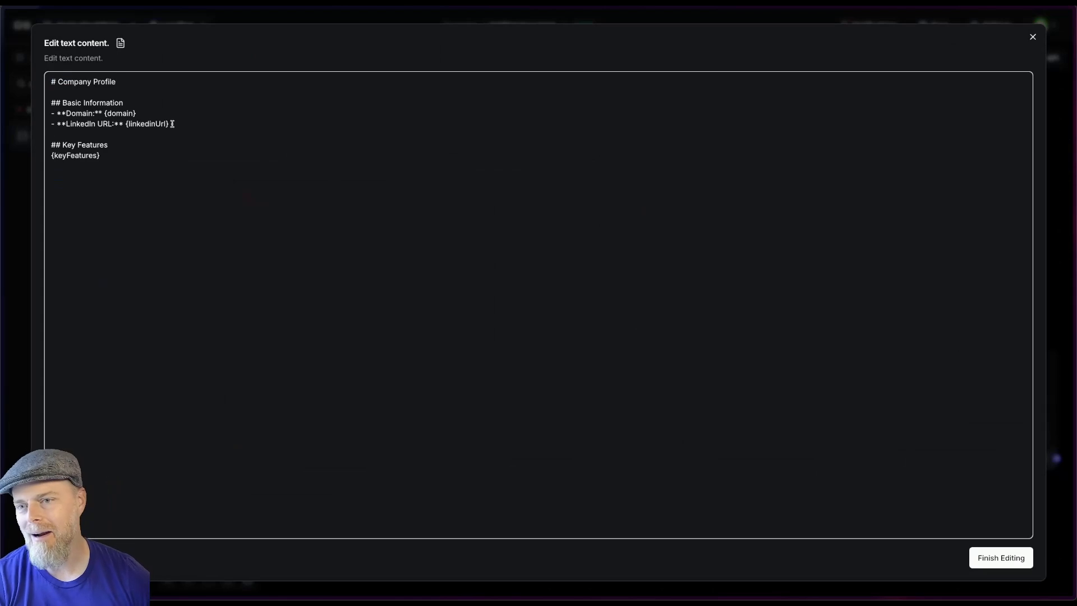
{"action": "double_click", "coordinate": [128, 112]}
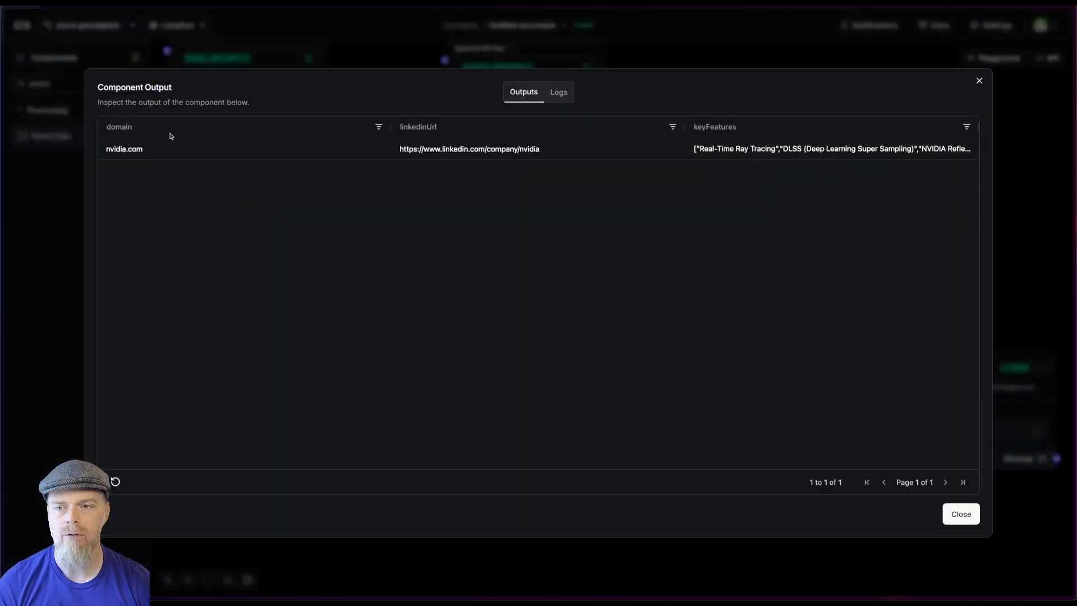
{"action": "mouse_move", "coordinate": [798, 122]}
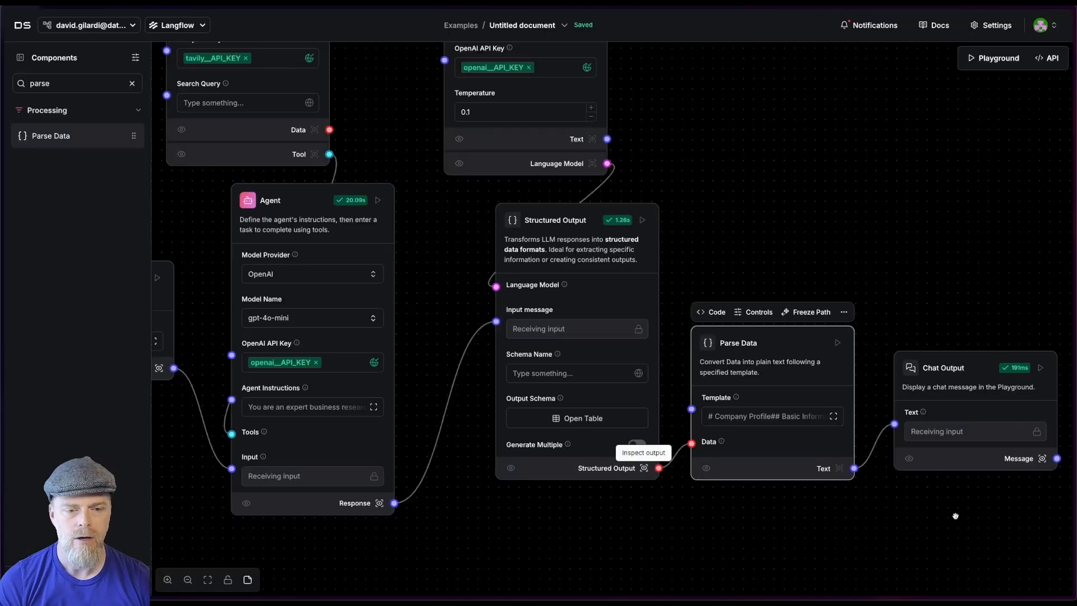
{"action": "mouse_move", "coordinate": [841, 462]}
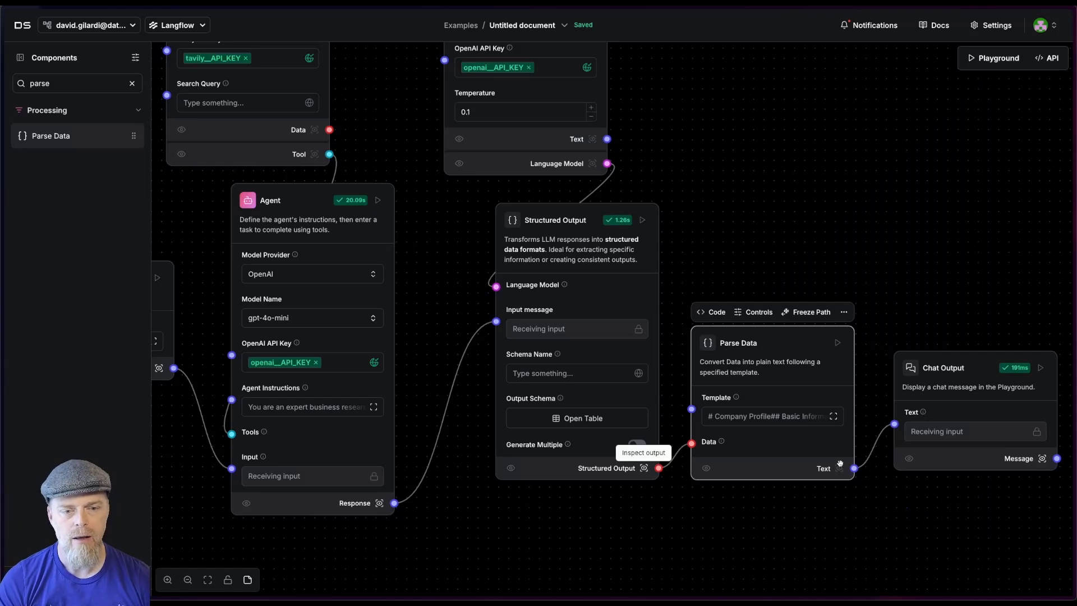
{"action": "mouse_move", "coordinate": [900, 435]}
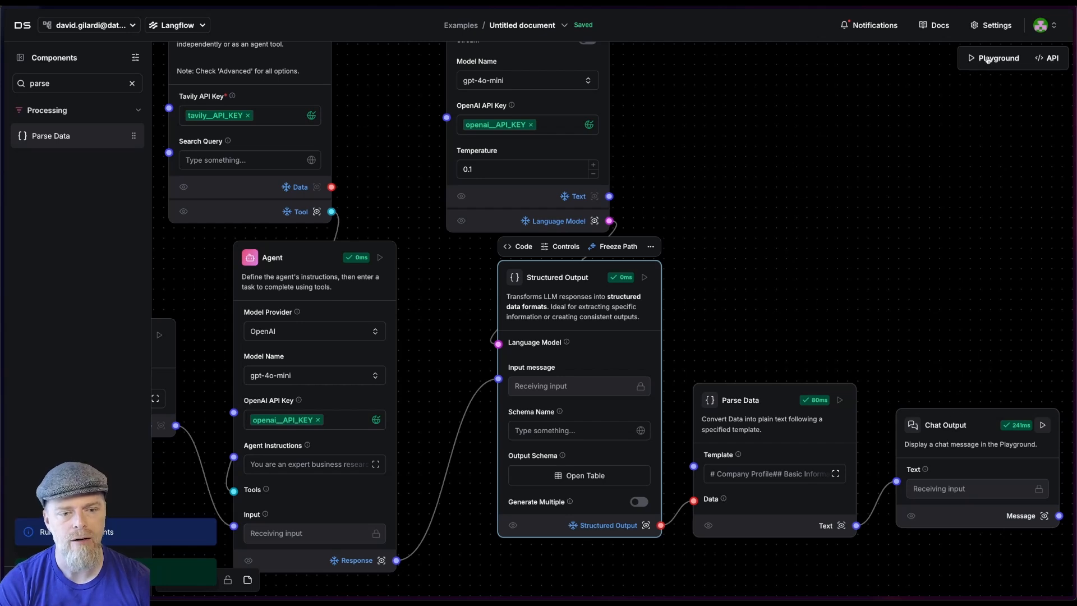
{"action": "left_click", "coordinate": [998, 58]}
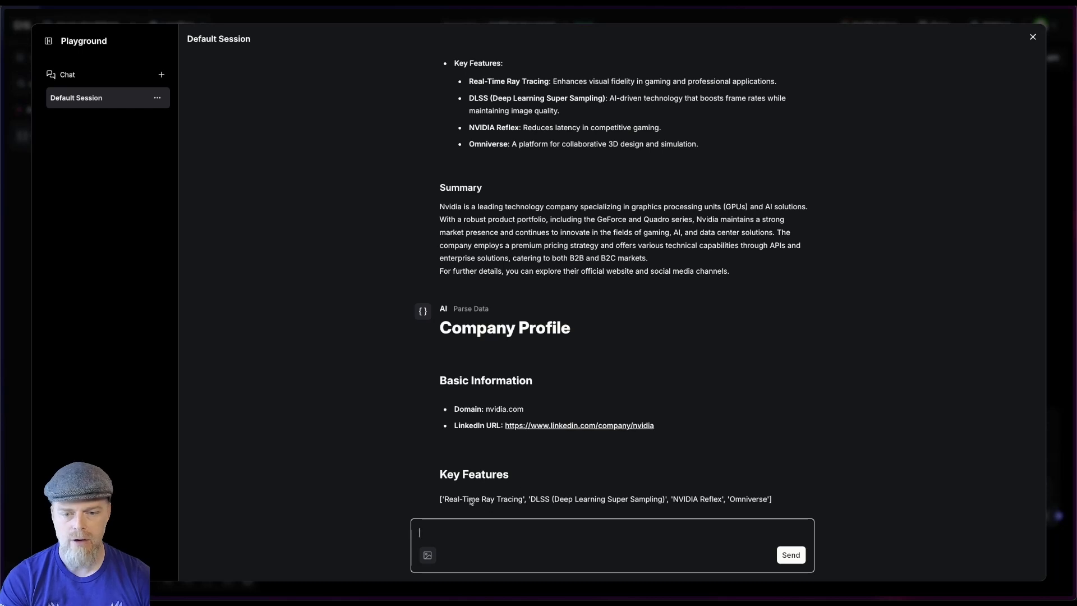
{"action": "mouse_move", "coordinate": [787, 425]}
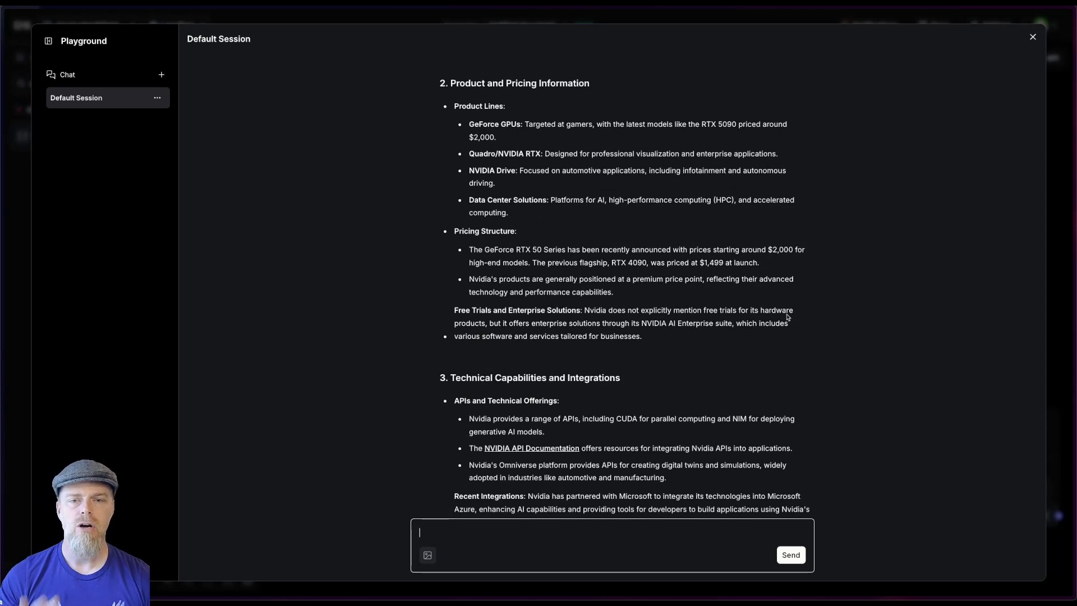
{"action": "scroll", "scroll_direction": "down", "scroll_amount": 3}
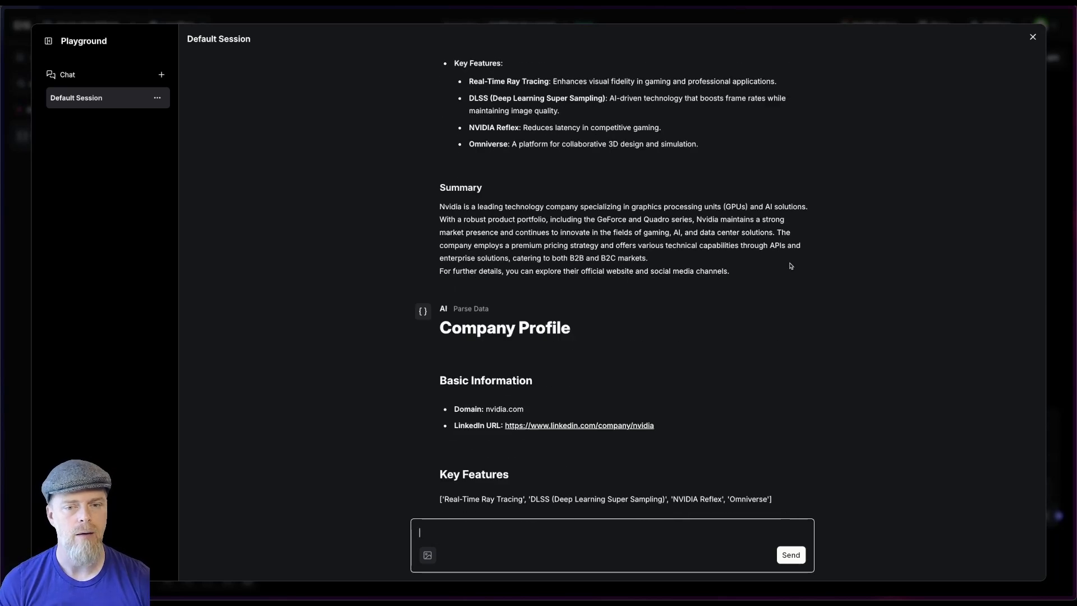
{"action": "mouse_move", "coordinate": [801, 289]}
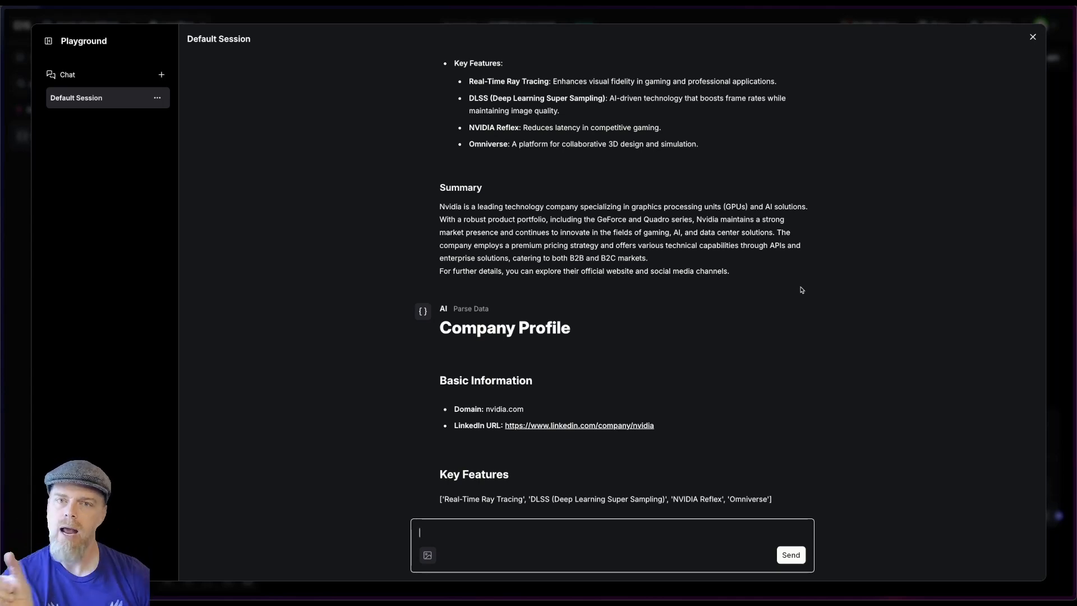
{"action": "left_click", "coordinate": [1032, 35]}
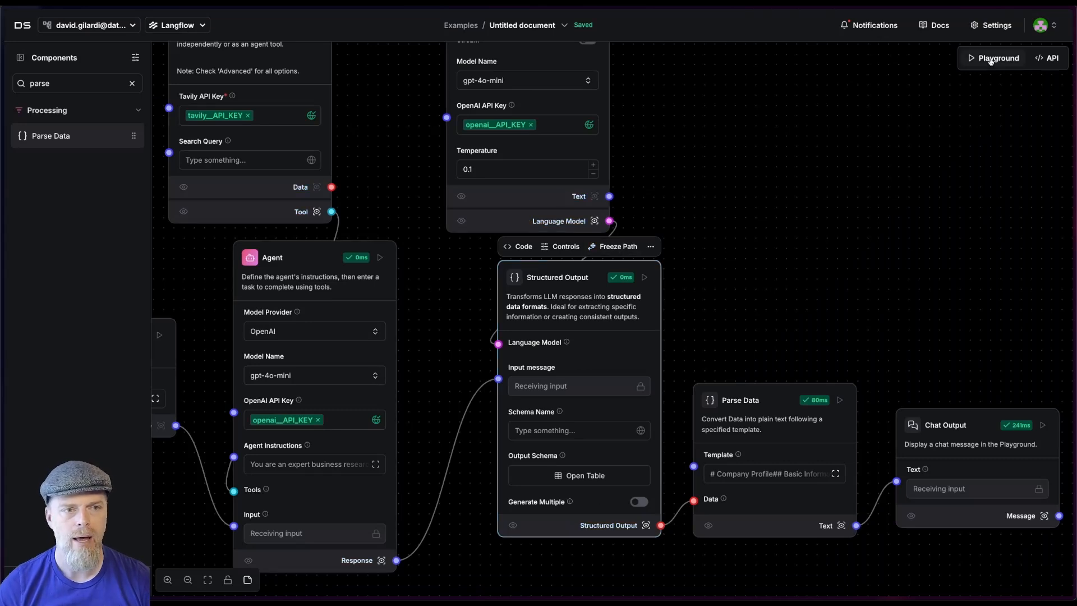
Step: Send a DataStax query from the Playground and let the flow run
{"action": "left_click", "coordinate": [995, 58]}
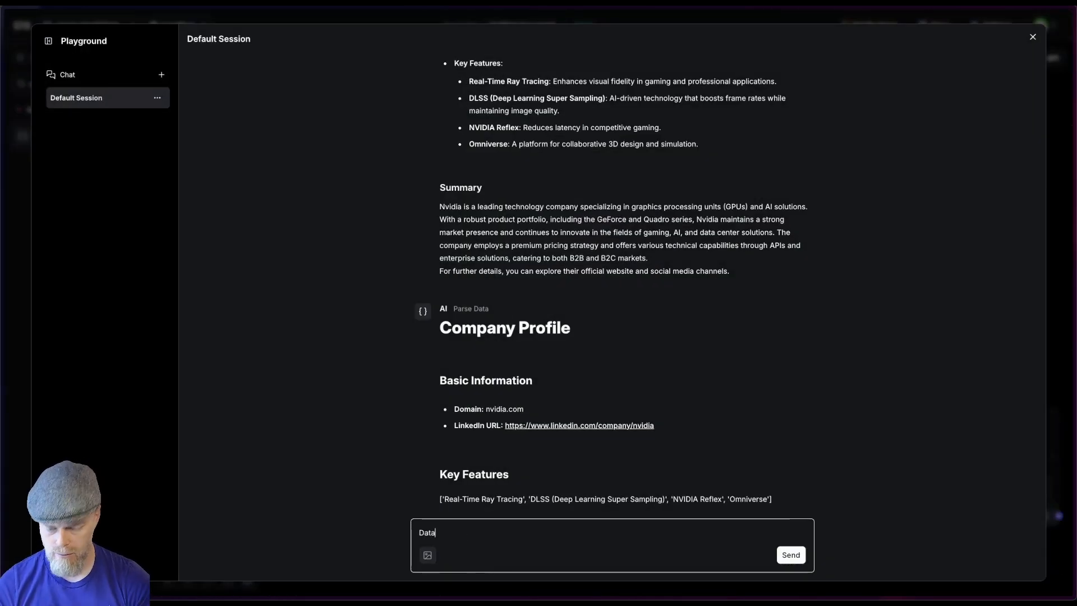
{"action": "type", "text": "S"}
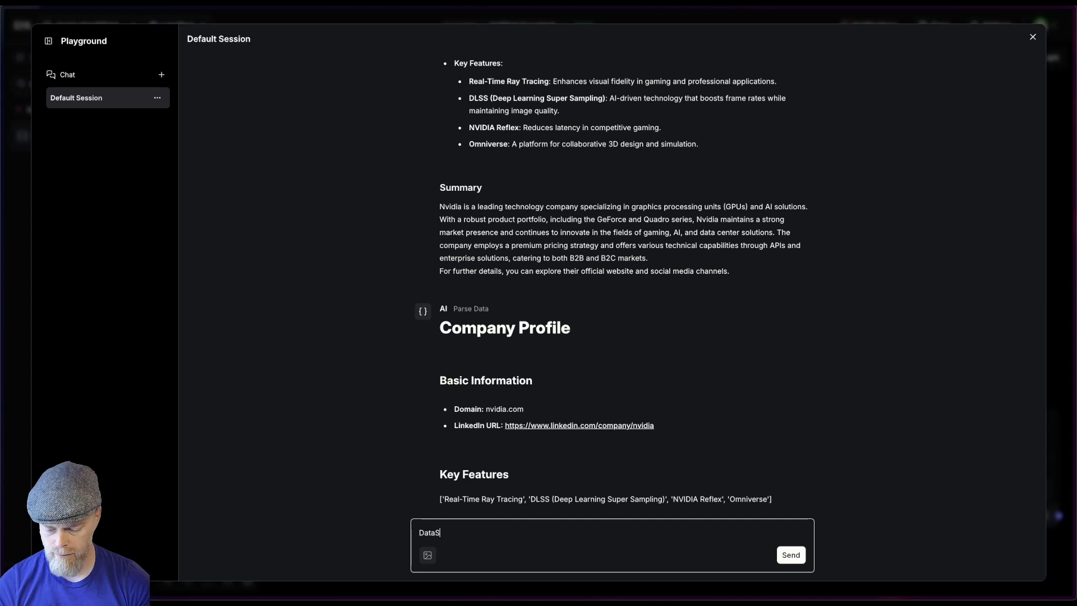
{"action": "left_click", "coordinate": [790, 554]}
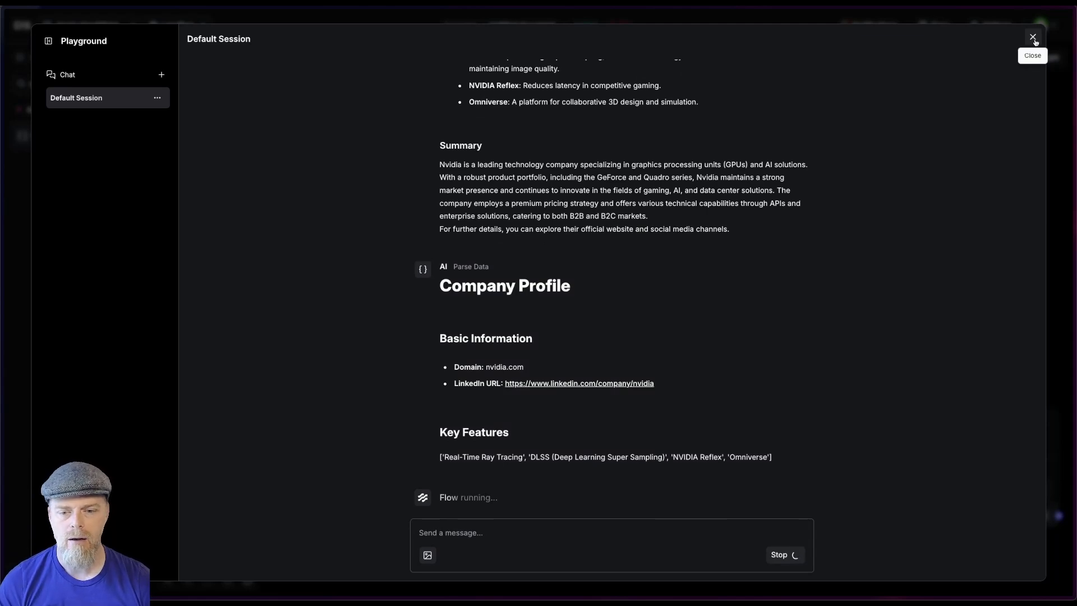
{"action": "left_click", "coordinate": [1032, 36]}
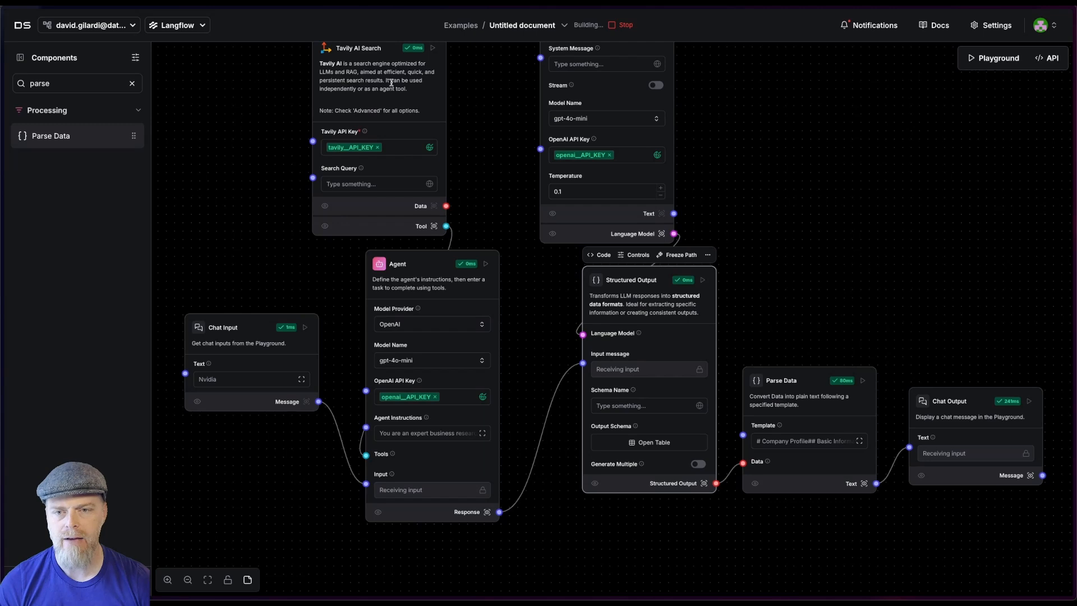
{"action": "mouse_move", "coordinate": [864, 327]}
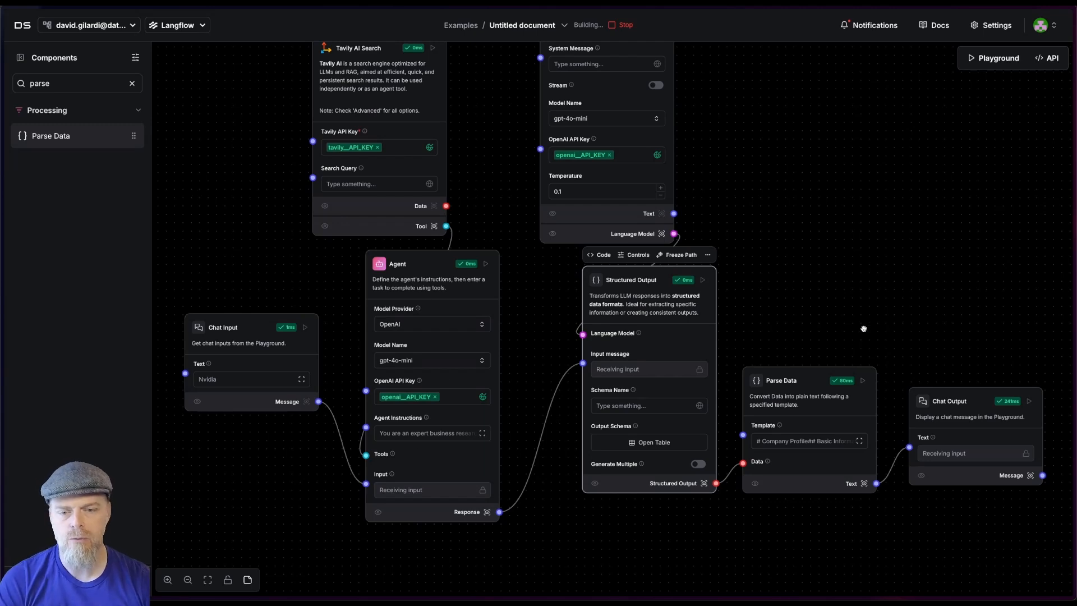
Step: Reopen the Playground to view the DataStax Company Profile, then return to the flow
{"action": "left_click", "coordinate": [996, 59]}
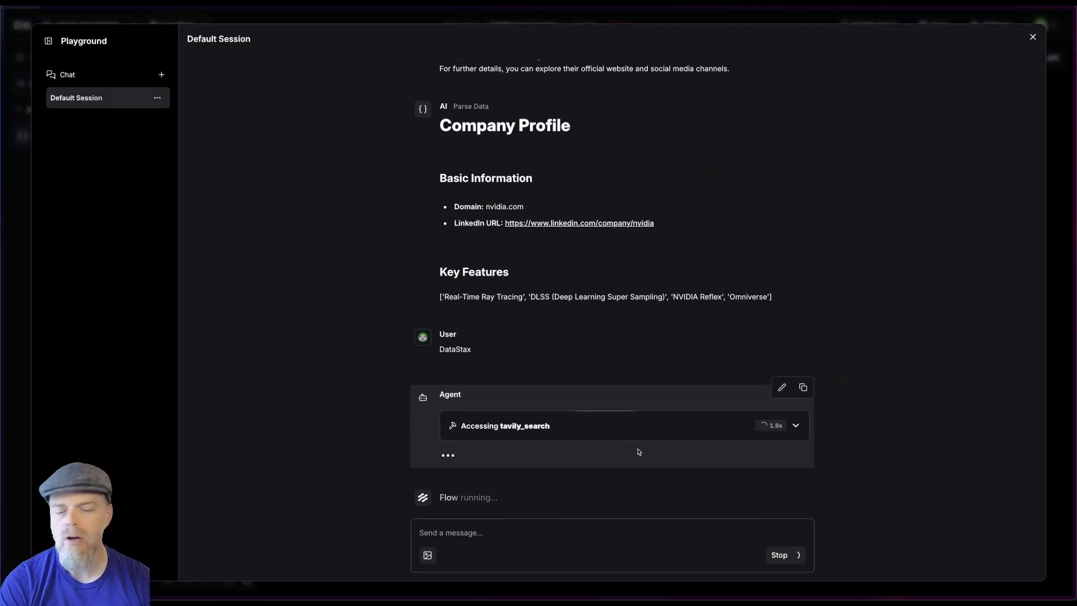
{"action": "mouse_move", "coordinate": [662, 459]}
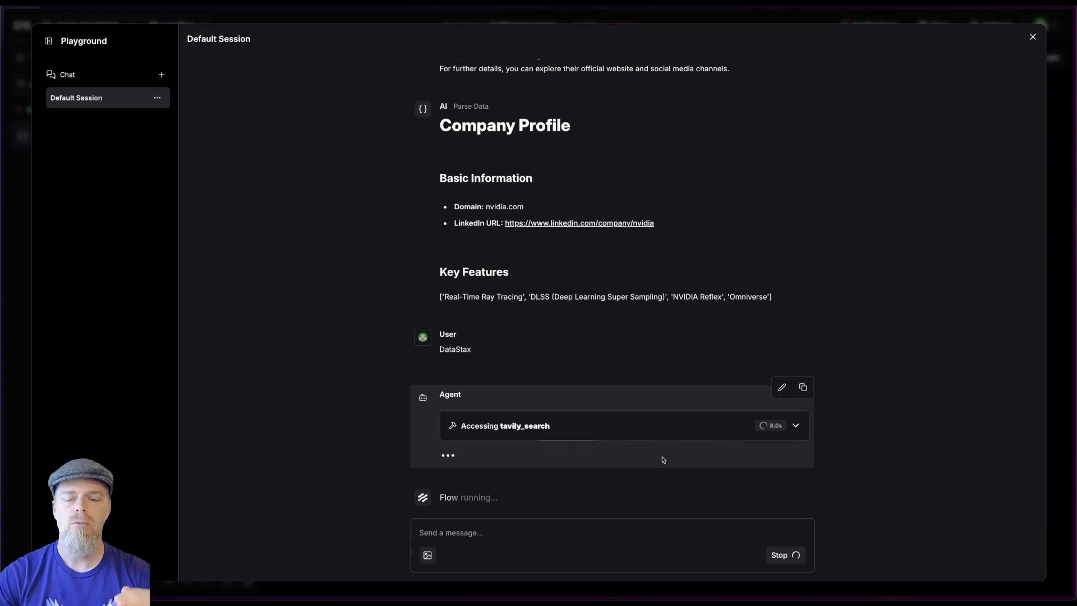
{"action": "mouse_move", "coordinate": [650, 399]}
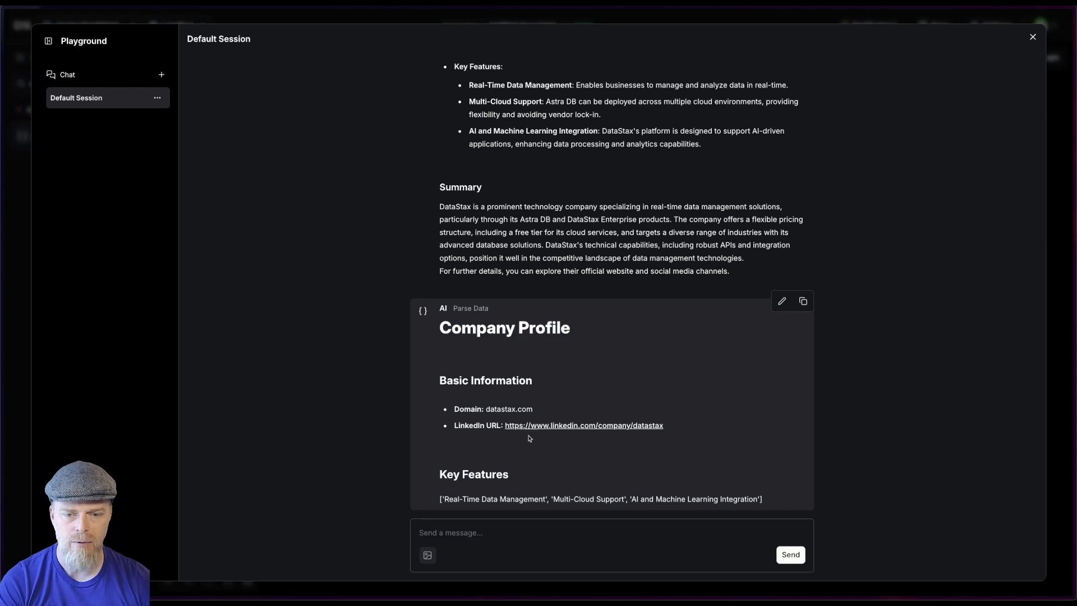
{"action": "double_click", "coordinate": [509, 408]}
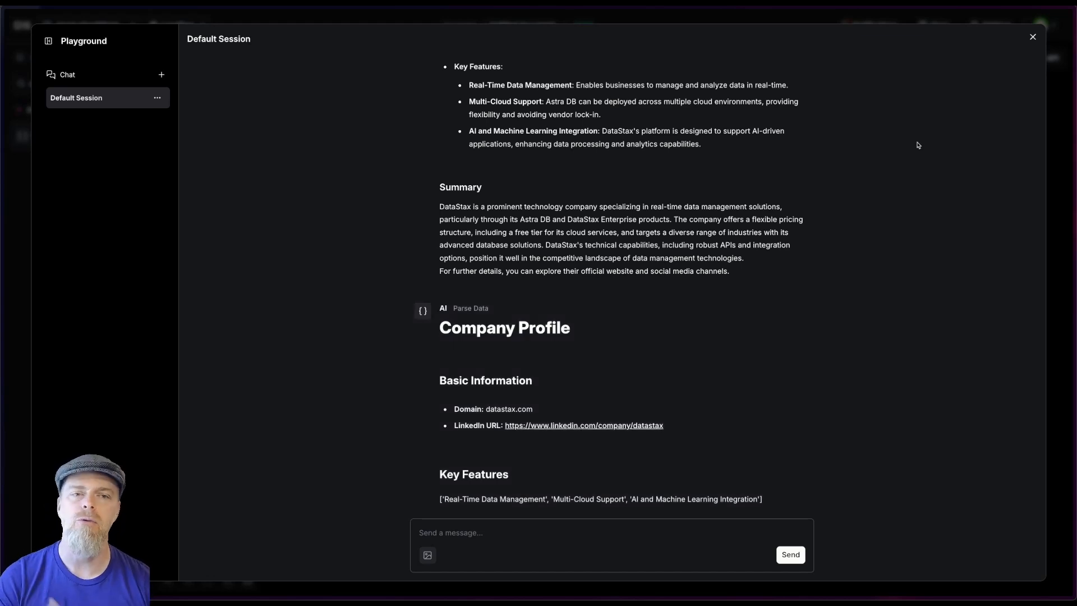
{"action": "left_click", "coordinate": [1032, 36]}
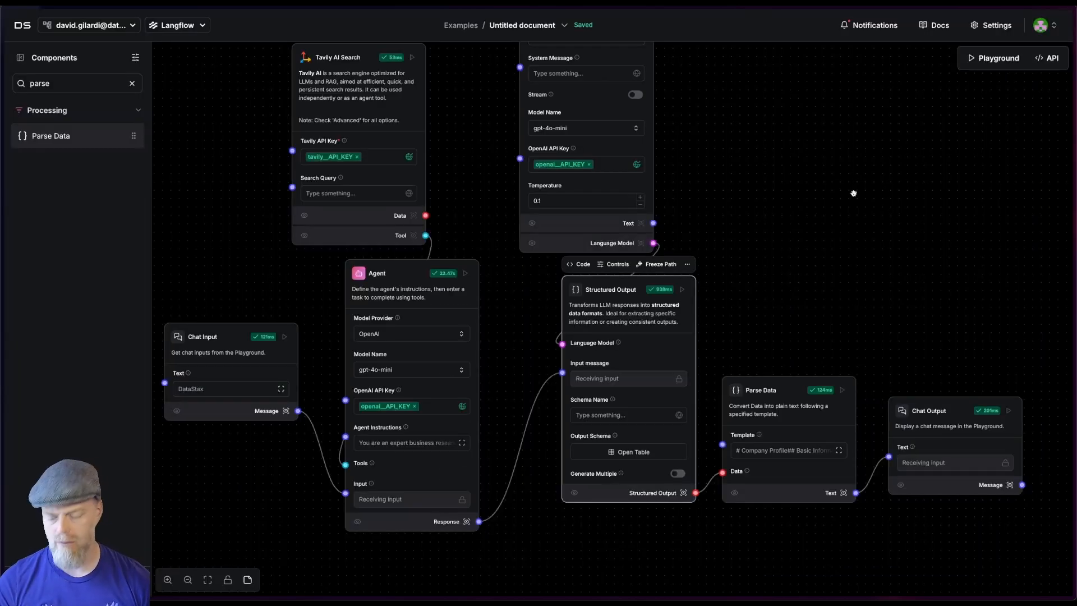